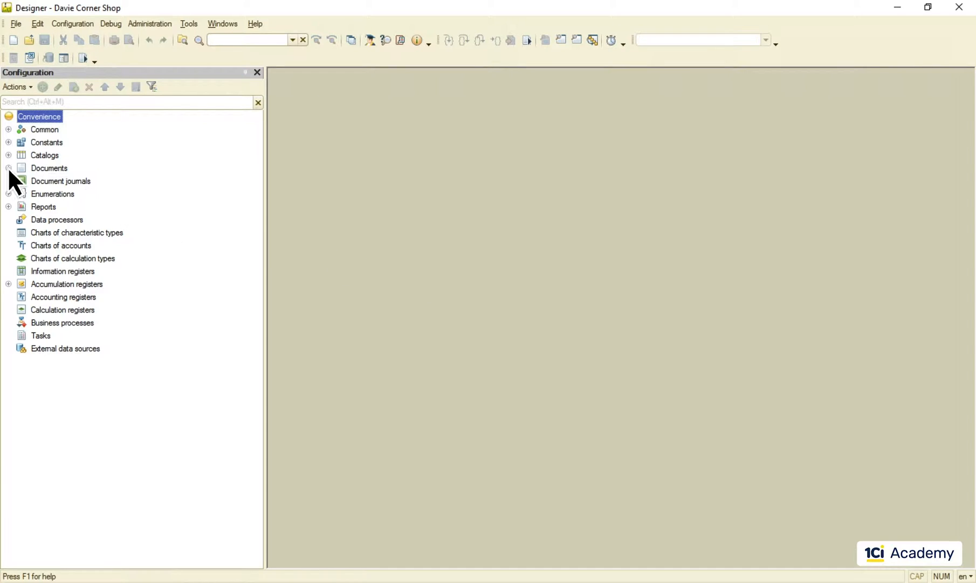
Step: Open the Sales document's properties from the Documents branch of the configuration tree
double_click(52, 206)
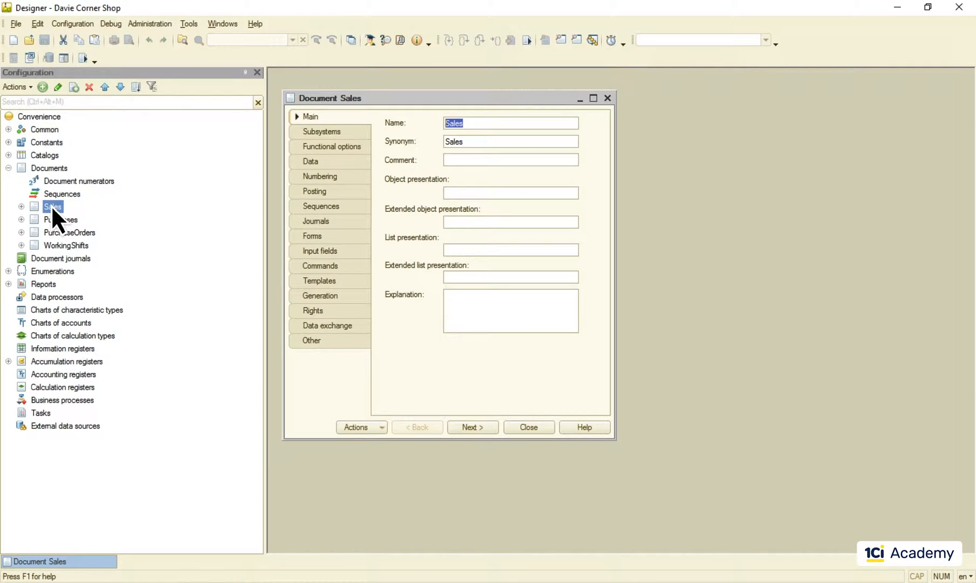
mouse_move(84, 264)
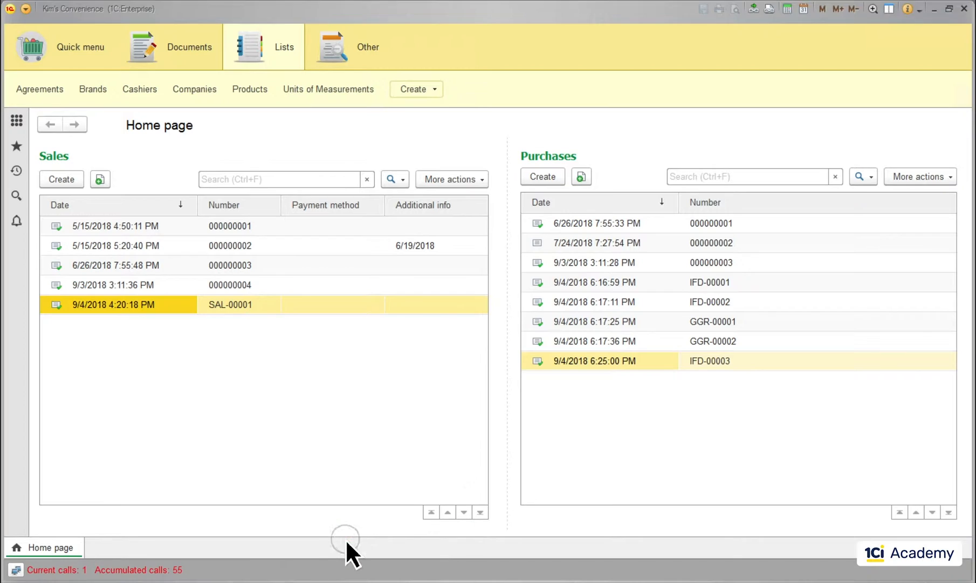
Step: Open sale SAL-00001 and inspect the empty payment method choices
double_click(113, 304)
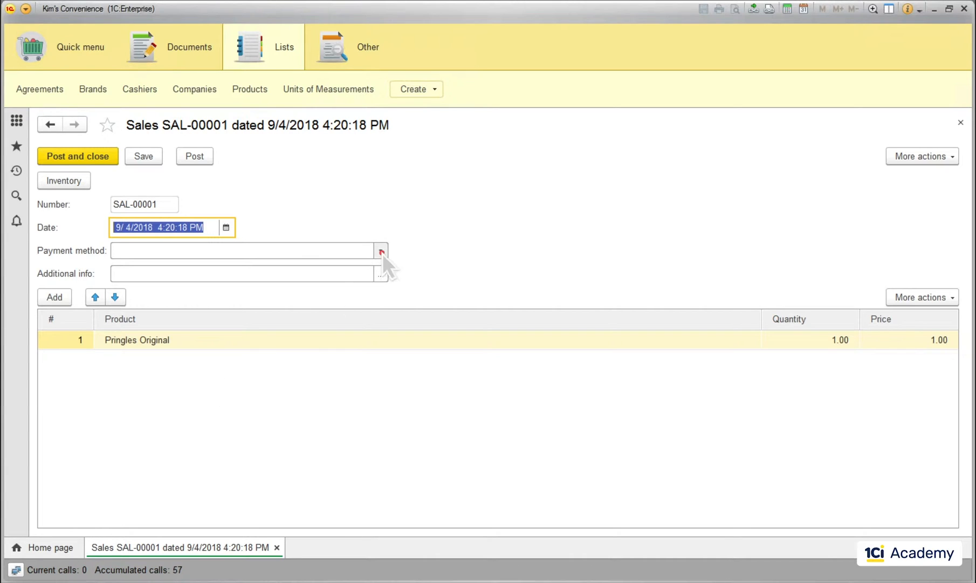
left_click(381, 250)
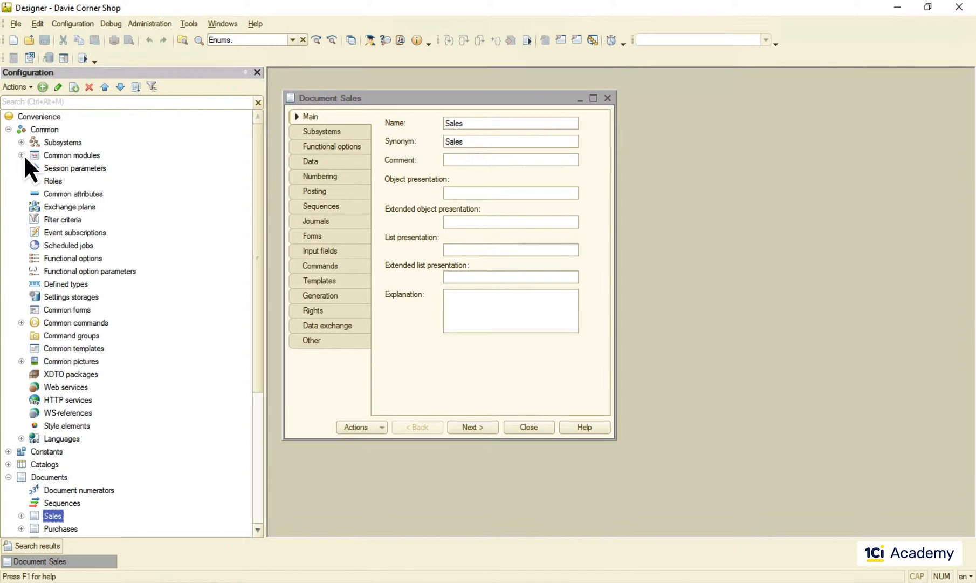
Step: Open the Validation common module showing the ValidateProductsList procedure
right_click(73, 167)
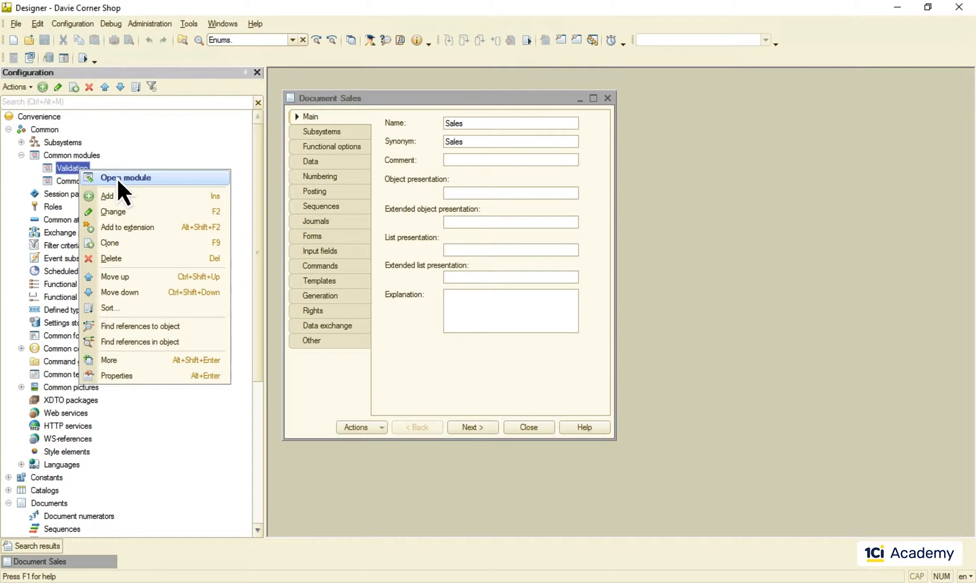
left_click(125, 177)
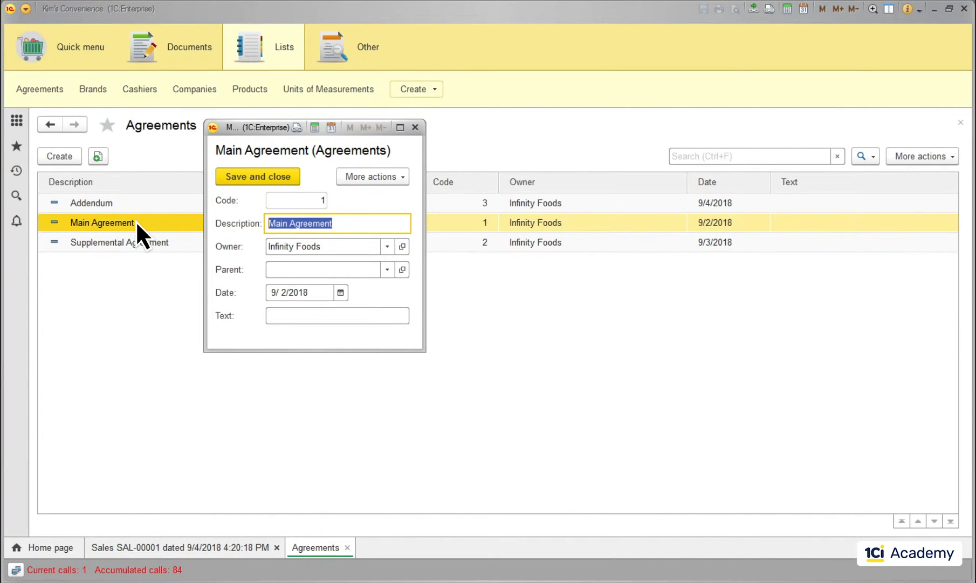
left_click(257, 177)
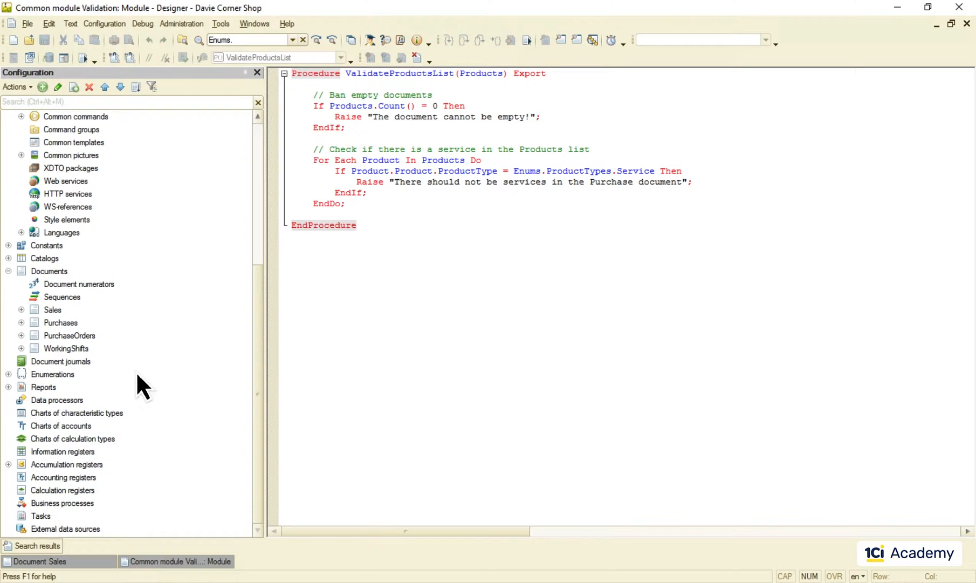
Step: Add a new attribute of ValueStorage type to the Agreements catalog
left_click(8, 258)
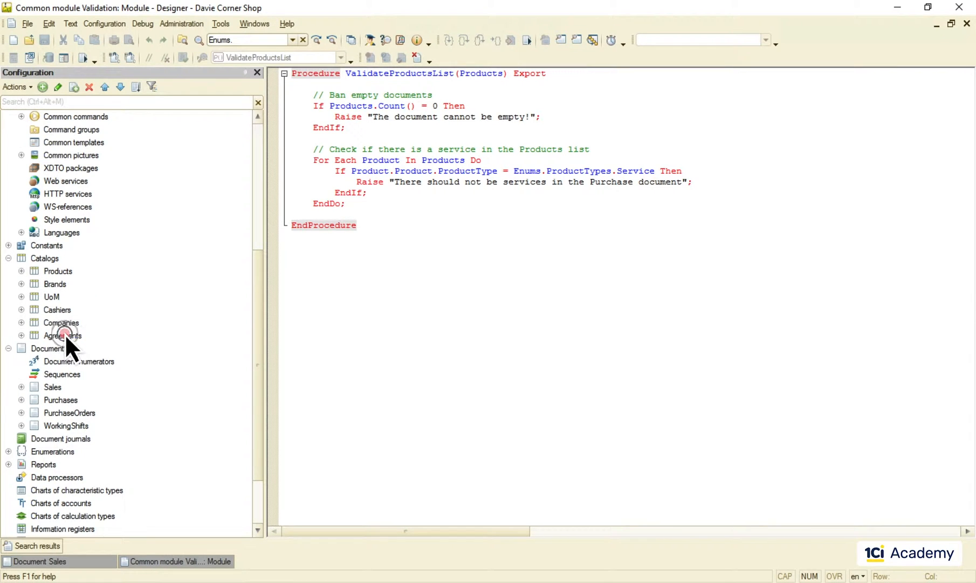
double_click(62, 334)
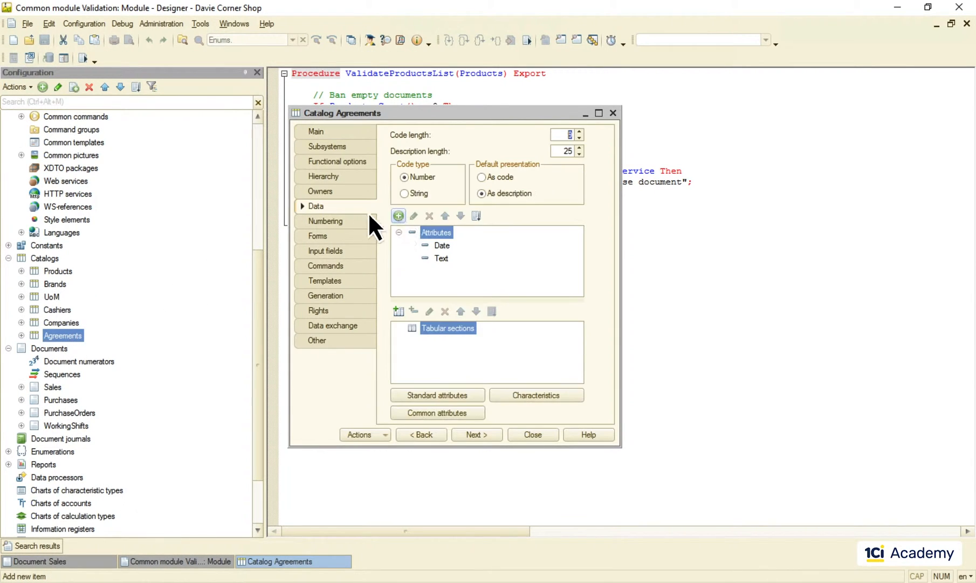
left_click(398, 216)
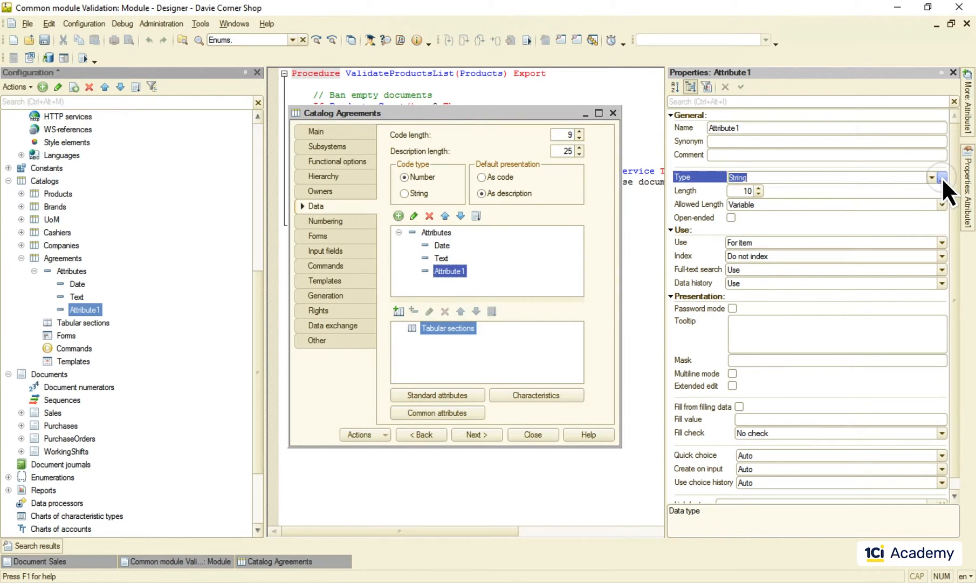
left_click(941, 177)
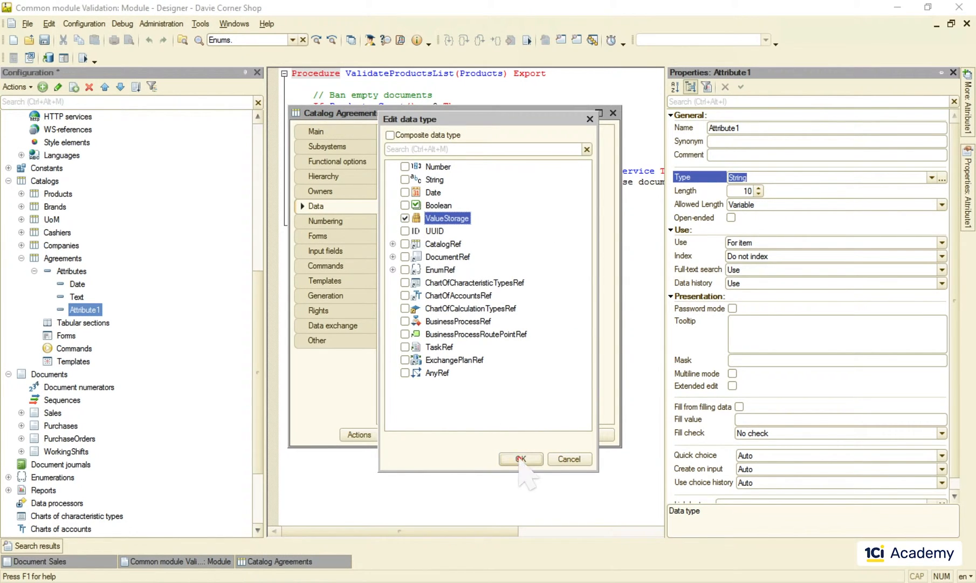
left_click(522, 459)
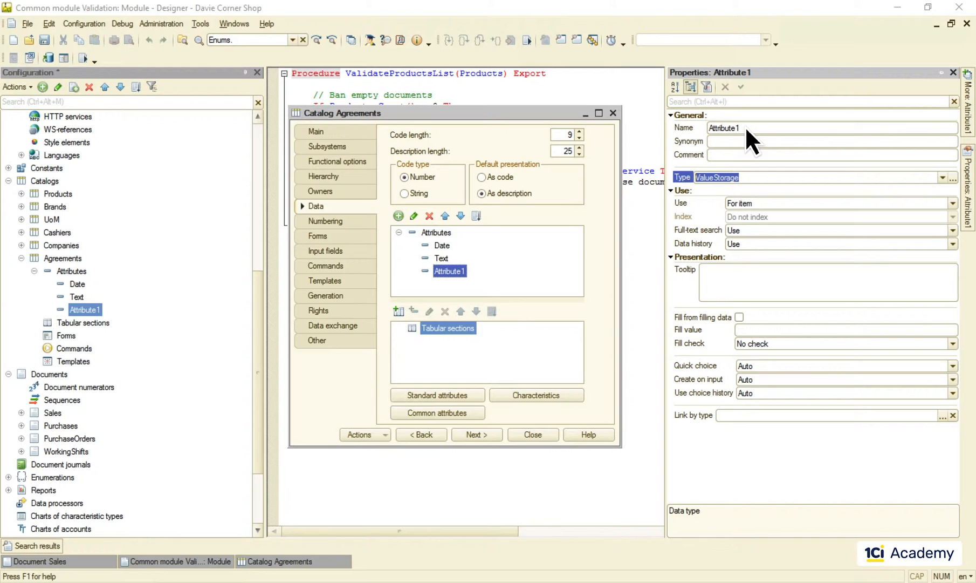
mouse_move(697, 224)
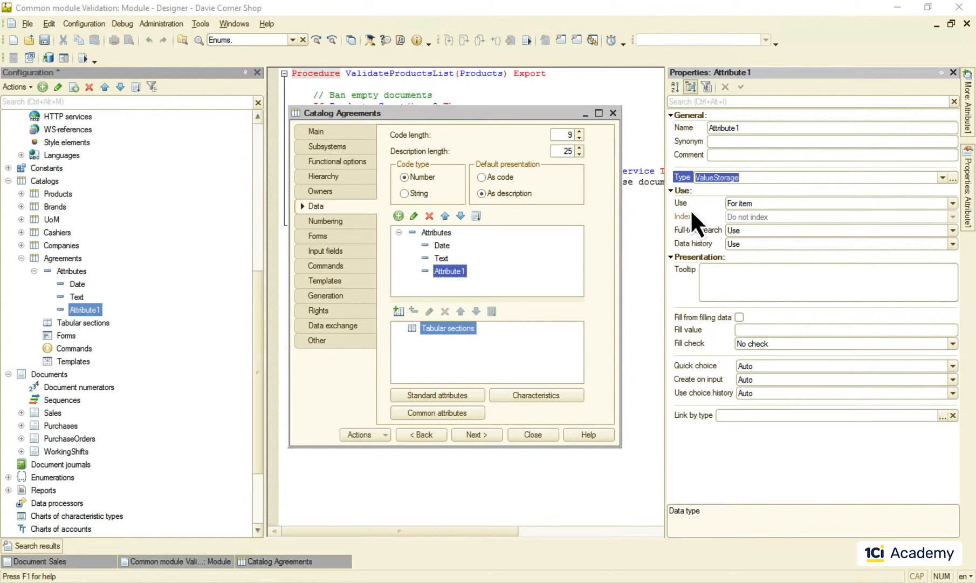
Step: Name the new Agreements attribute PDF and confirm it
left_click(746, 127)
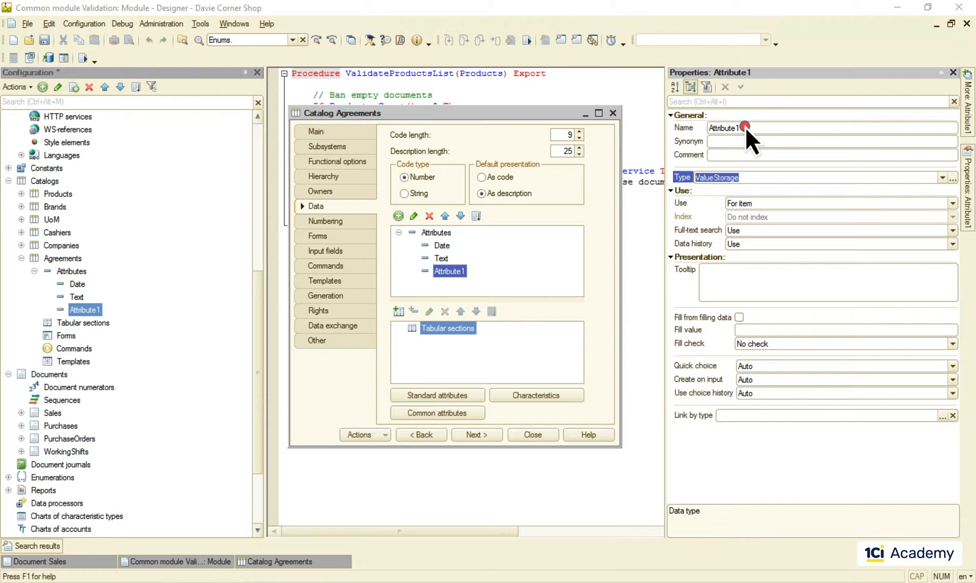
type("PDF")
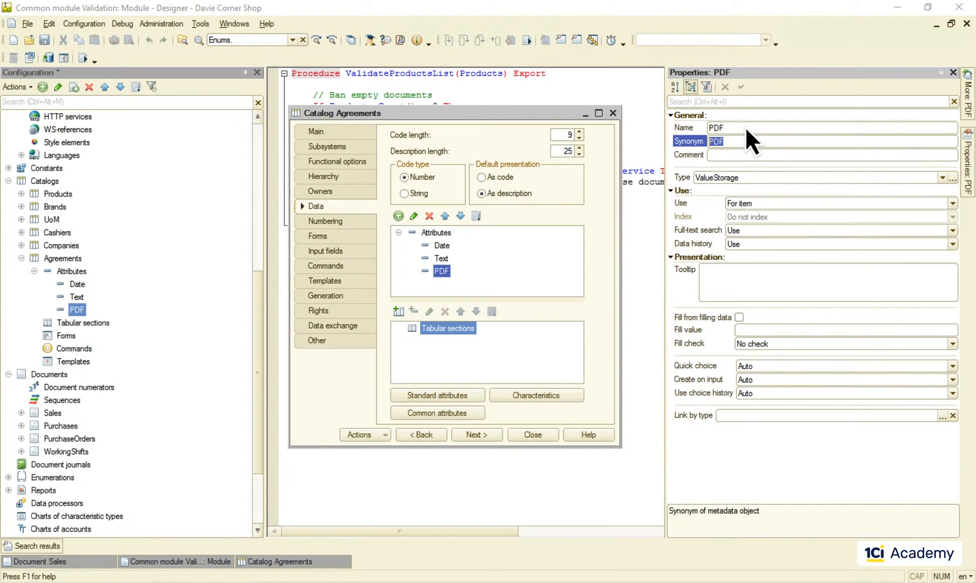
left_click(531, 434)
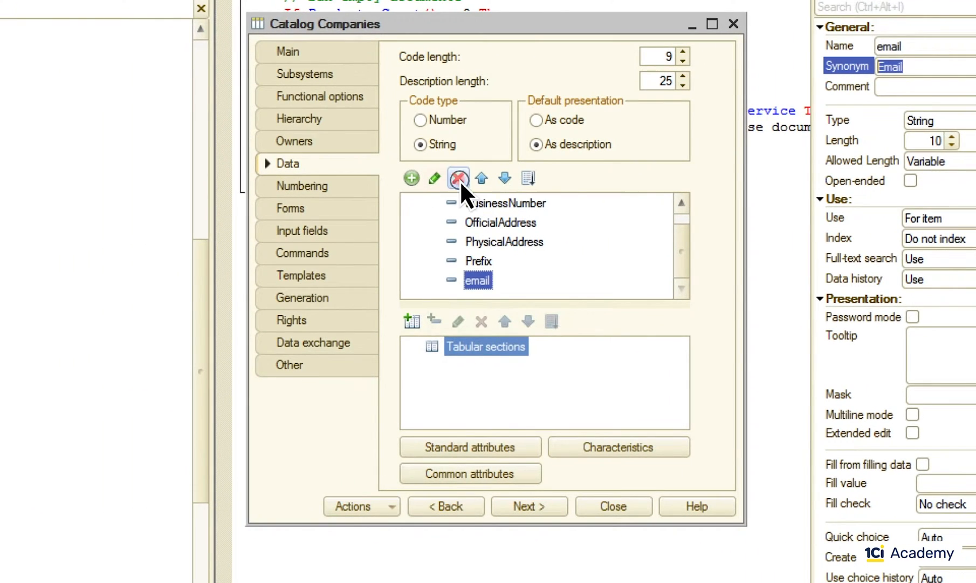
Step: Delete the email attribute from the Companies catalog
left_click(458, 178)
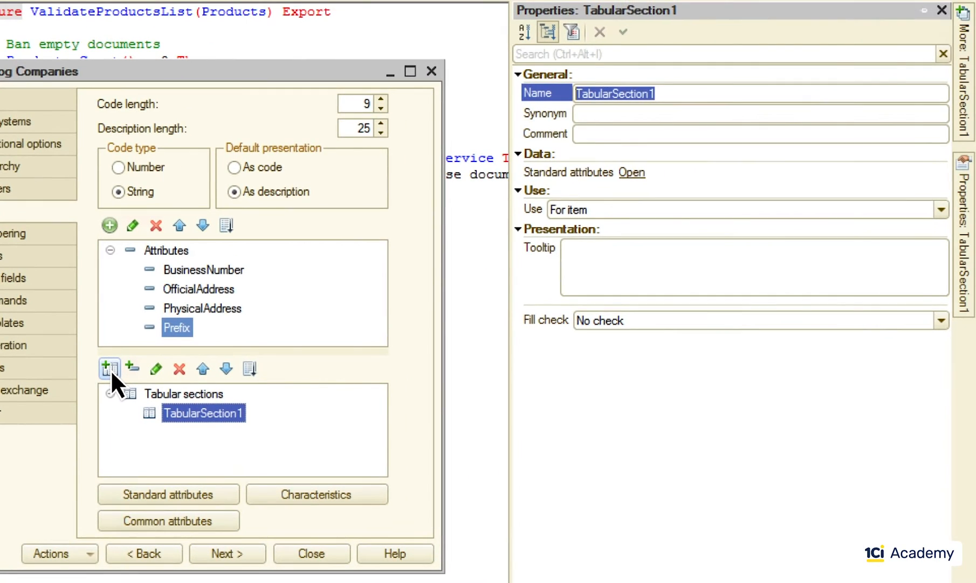
Step: Name the tabular section Contacts and add its Contact and ContactType attributes
type("Contacts")
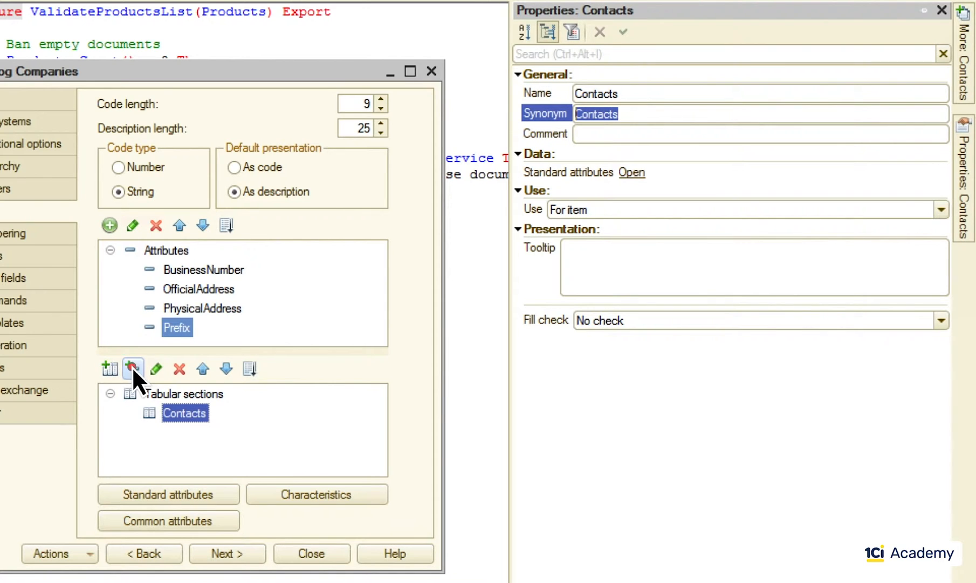
left_click(132, 368)
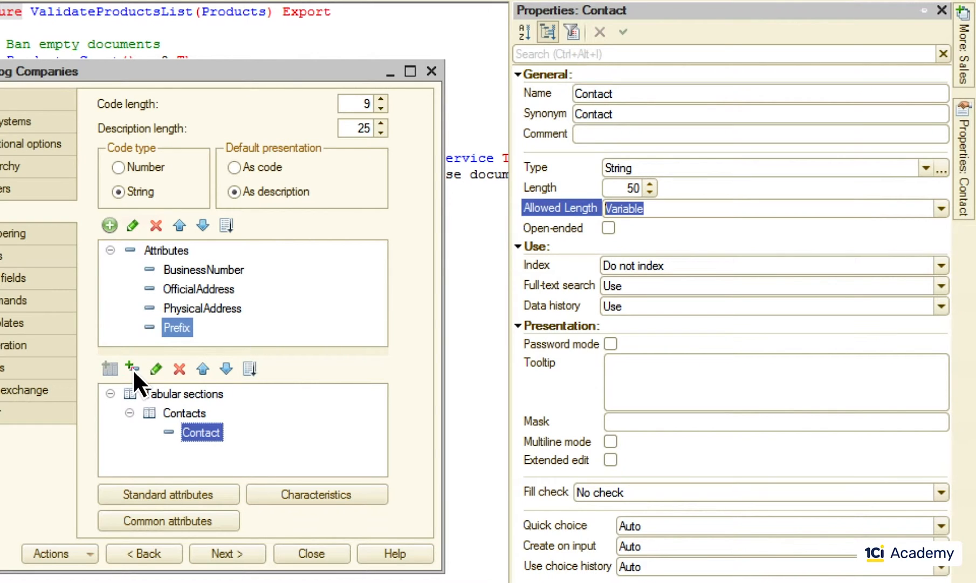
left_click(132, 369)
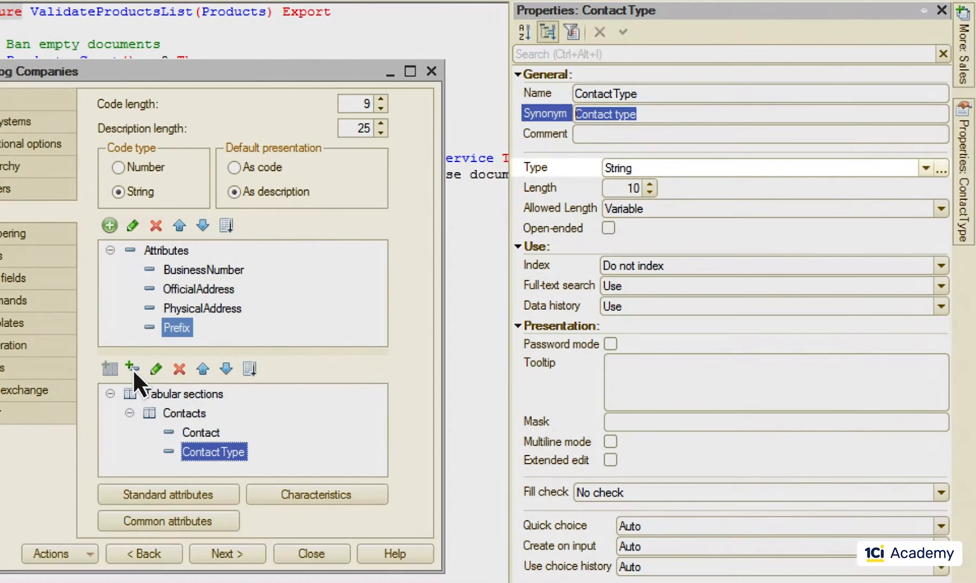
left_click(748, 167)
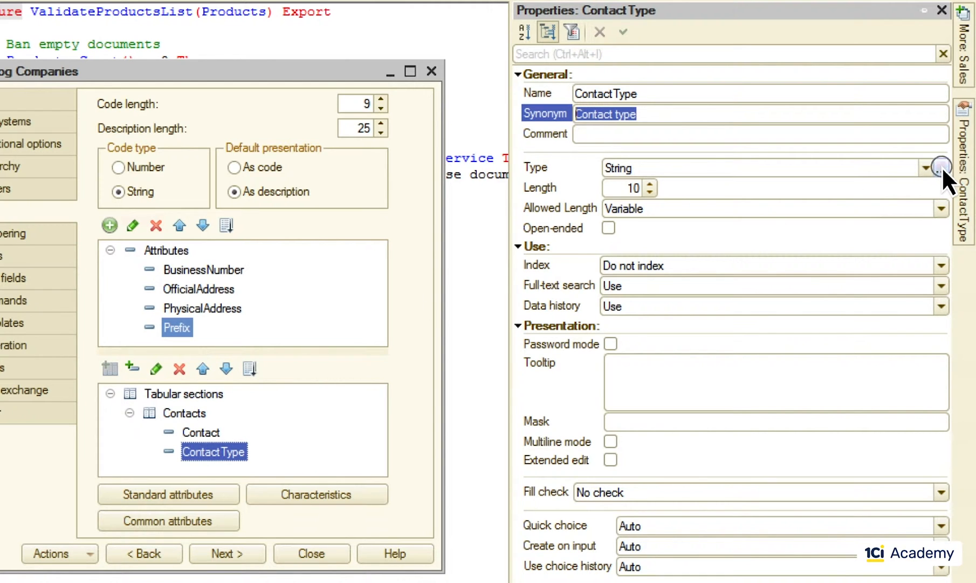
Step: Review the available data types for the ContactType attribute, expanding the reference types
left_click(942, 167)
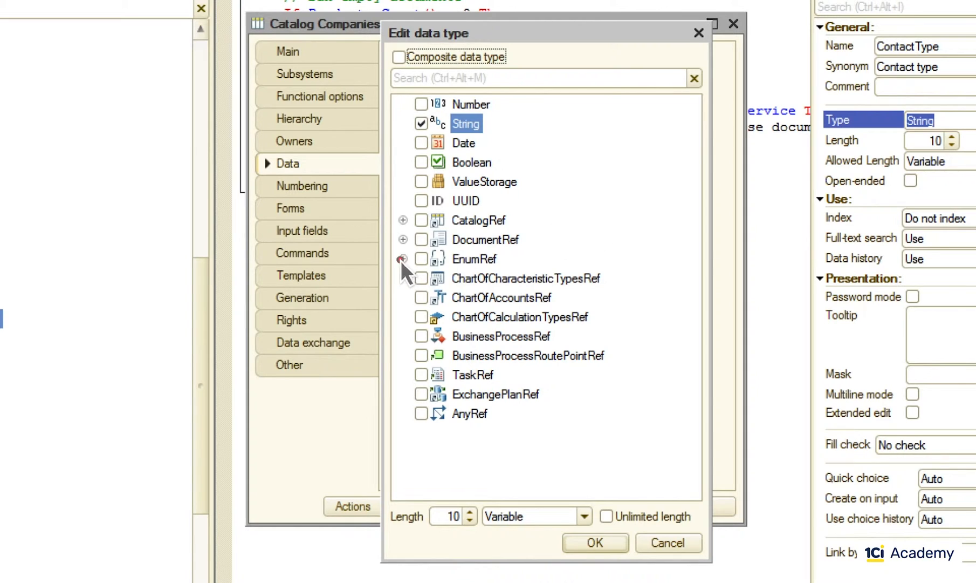
left_click(402, 259)
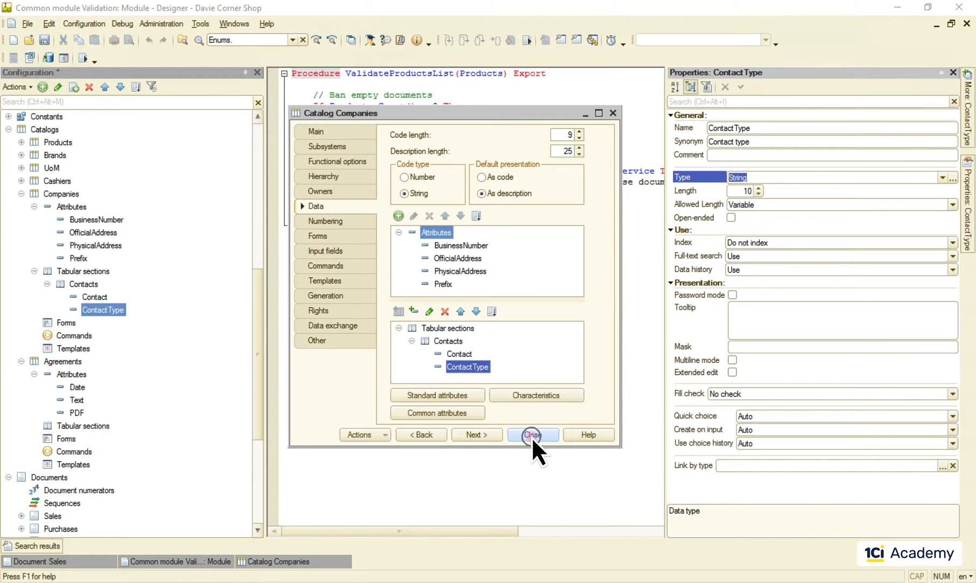
Step: Close the Companies settings and bring up the predefined data of the new ContactTypes catalog
left_click(532, 434)
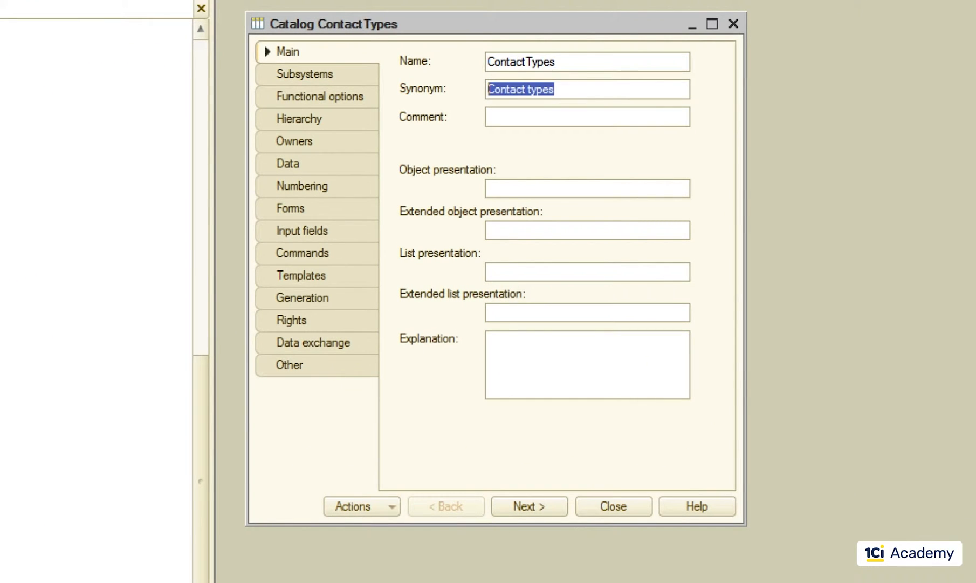
left_click(290, 365)
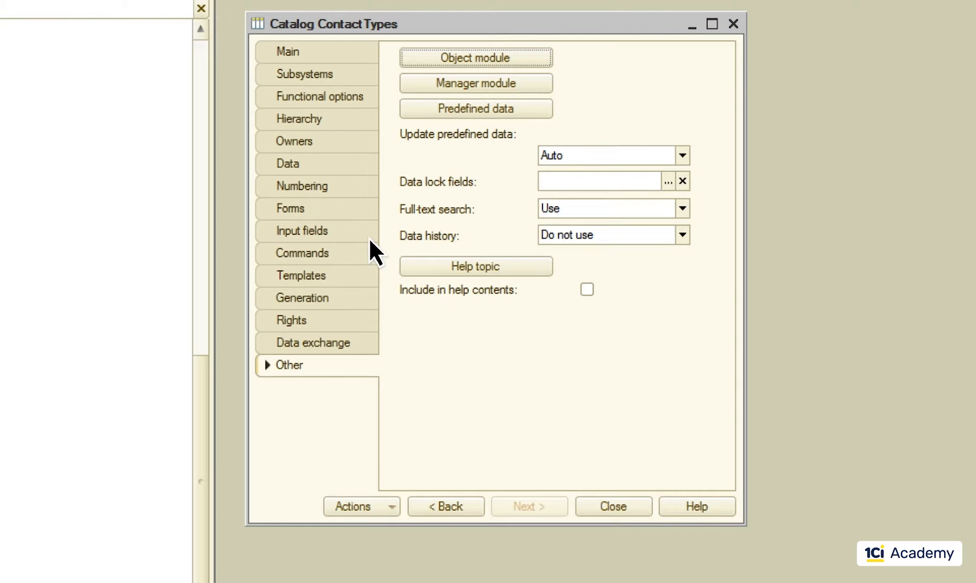
left_click(474, 108)
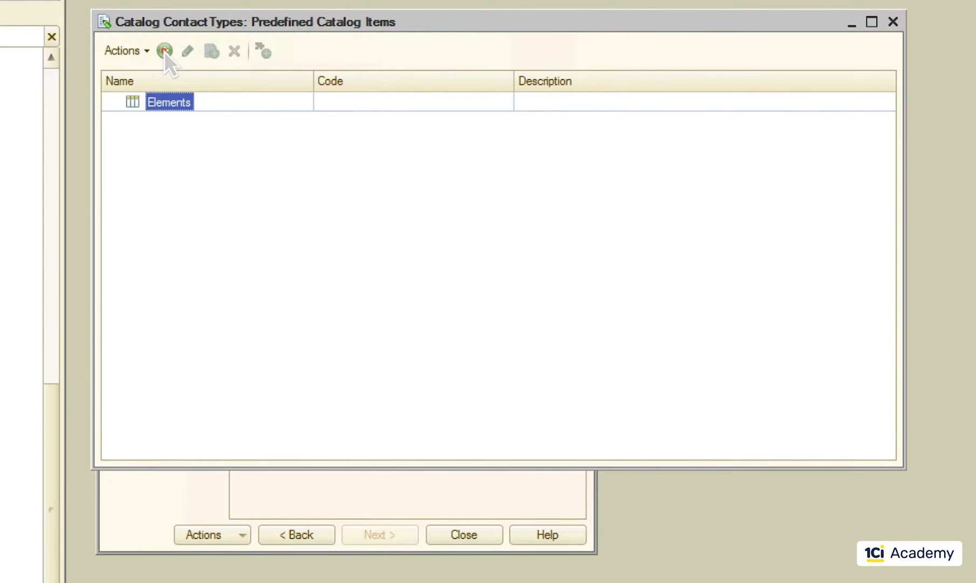
Step: Add the predefined email item described as Email and include ContactTypes in the Lists subsystem
left_click(164, 51)
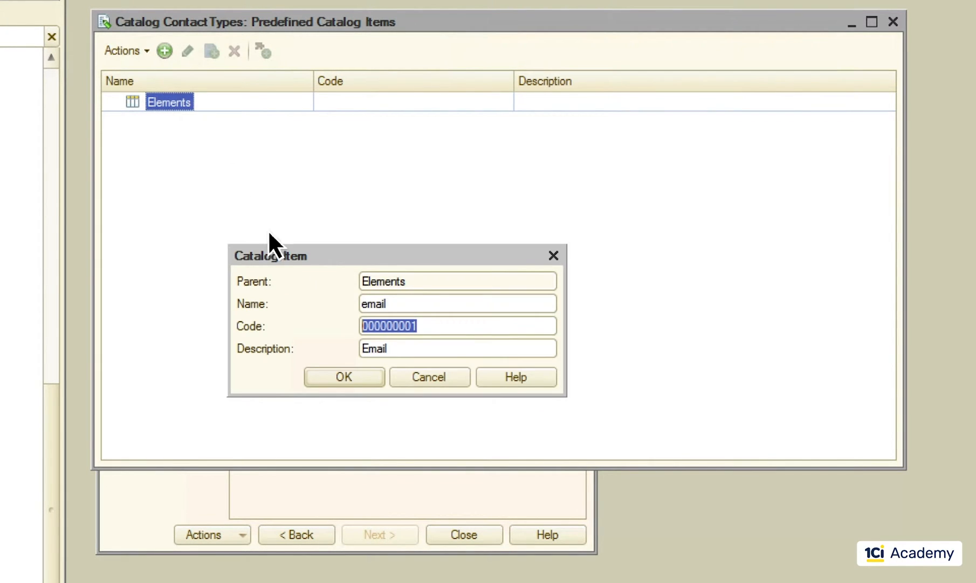
left_click(344, 377)
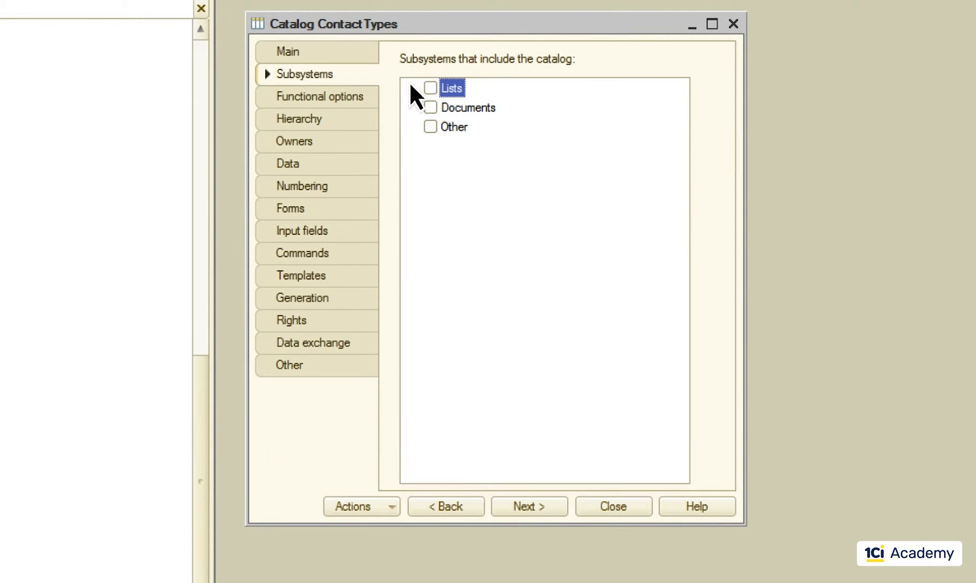
left_click(431, 88)
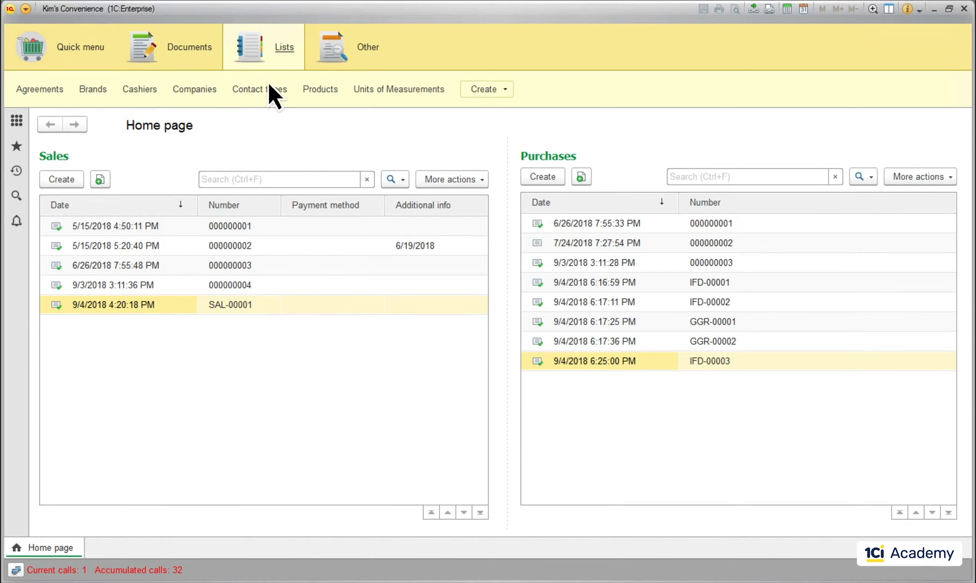
Step: Open the Contact types list from the Lists section
left_click(259, 88)
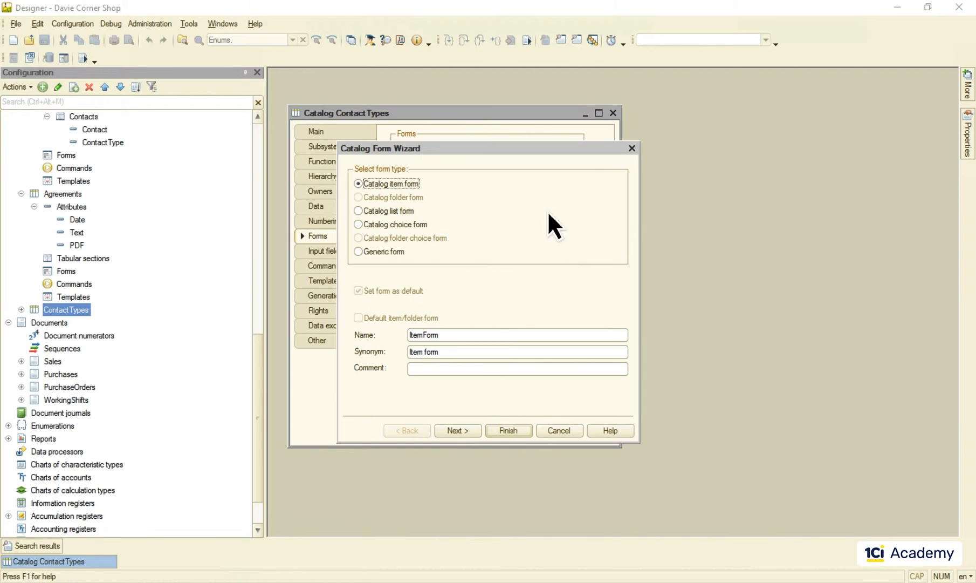
Step: Finish the wizard to create the Contact types item form with Code, Description, Predefined and PredefinedDataName
left_click(457, 431)
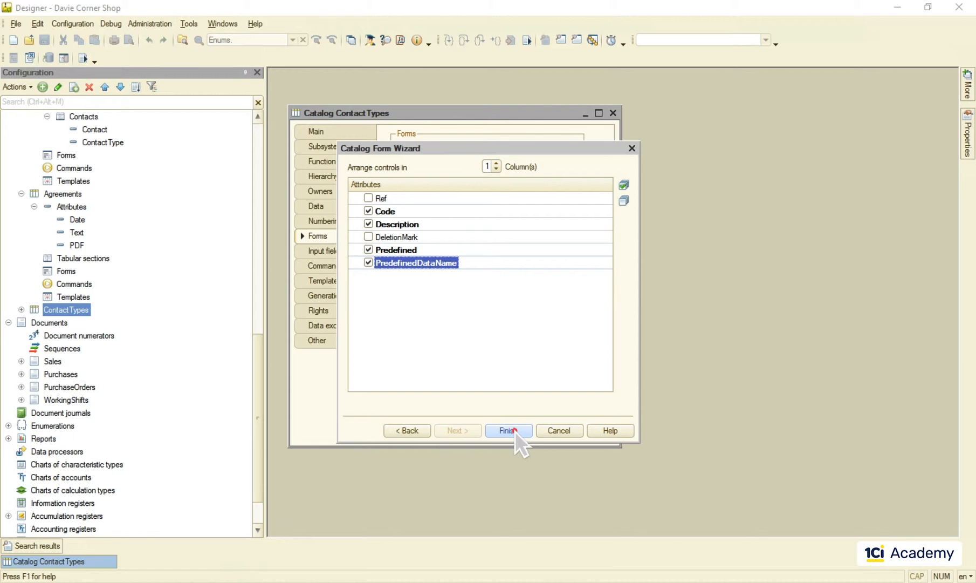
left_click(509, 430)
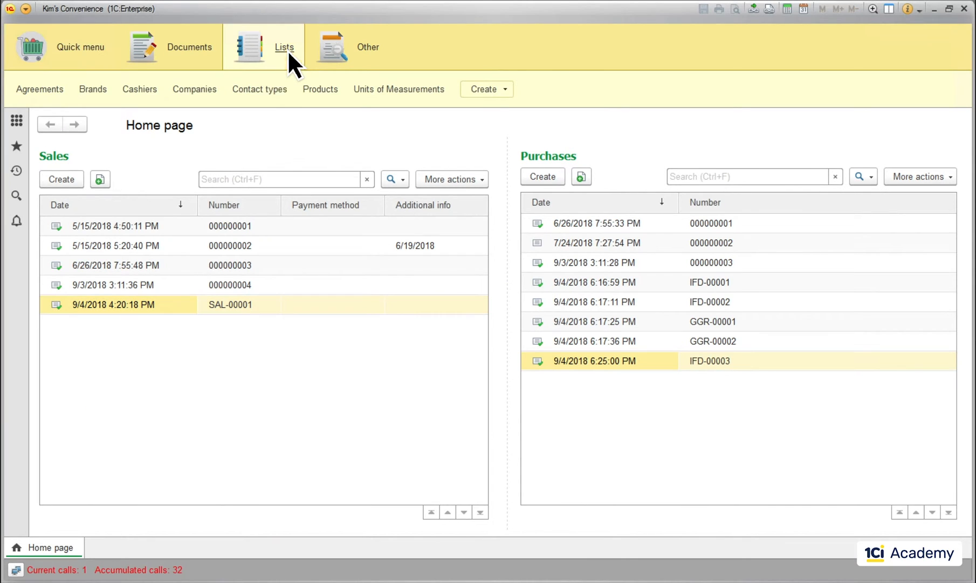
Step: Go to the Lists section and save and close the Email contact type
left_click(258, 89)
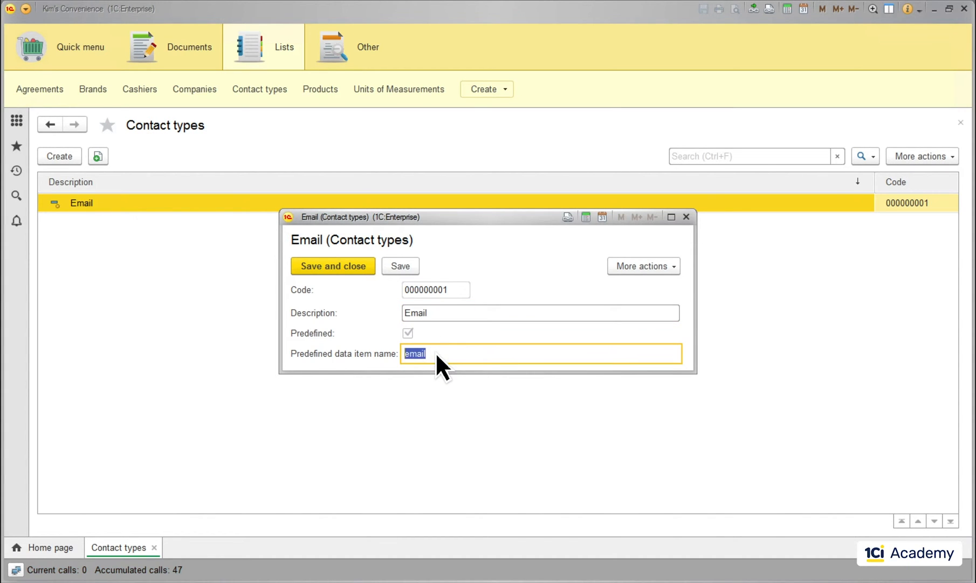
left_click(332, 266)
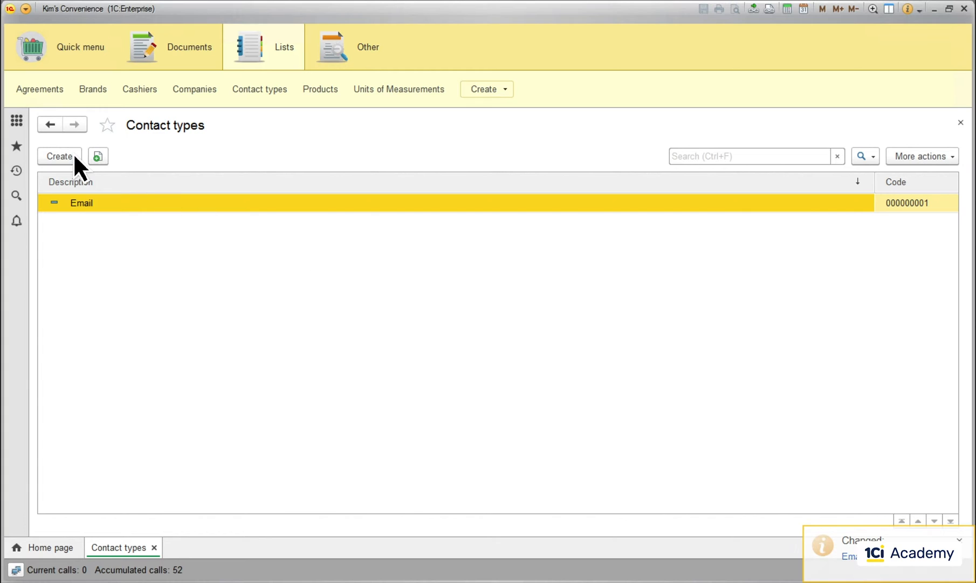
Step: Create a Test contact type with predefined data name email, save it and reopen it
type("Test")
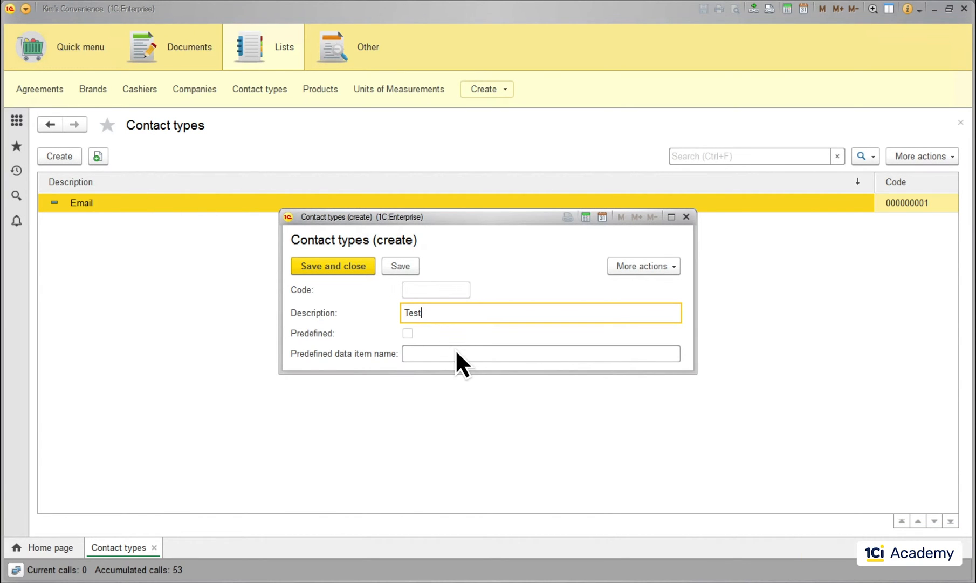
type("email")
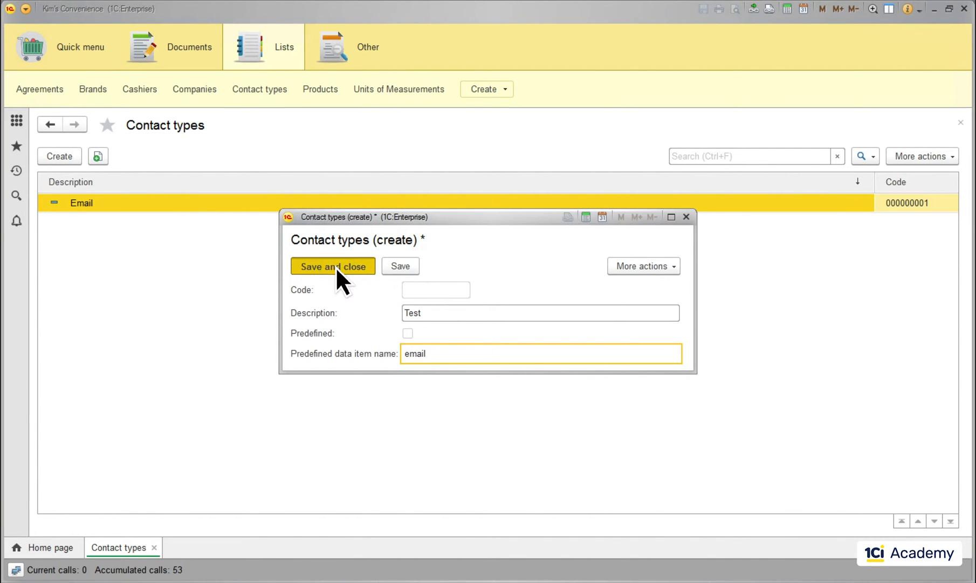
left_click(333, 265)
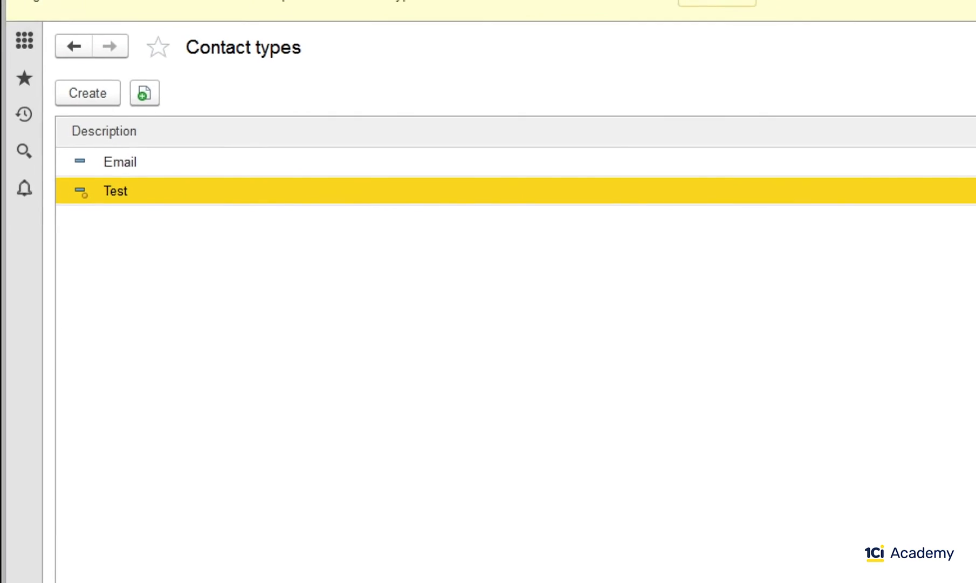
double_click(114, 191)
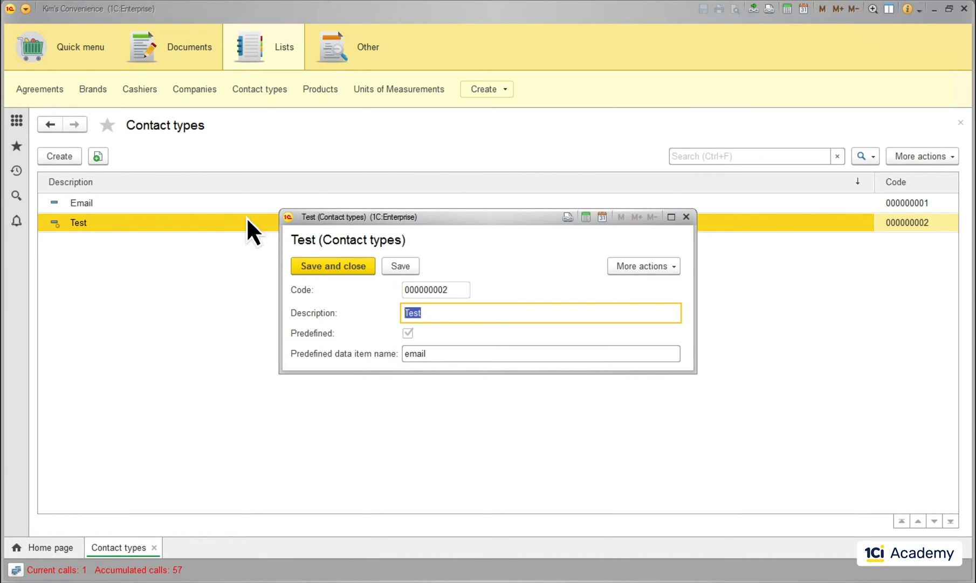
Step: Add a new role Role1 and select the Contact Types catalog in its rights editor
left_click(332, 265)
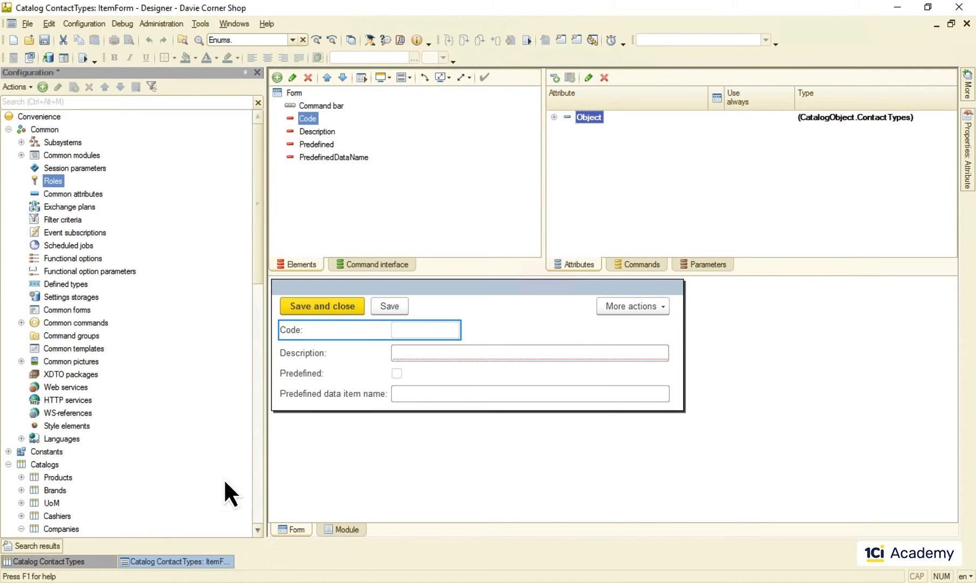
right_click(53, 180)
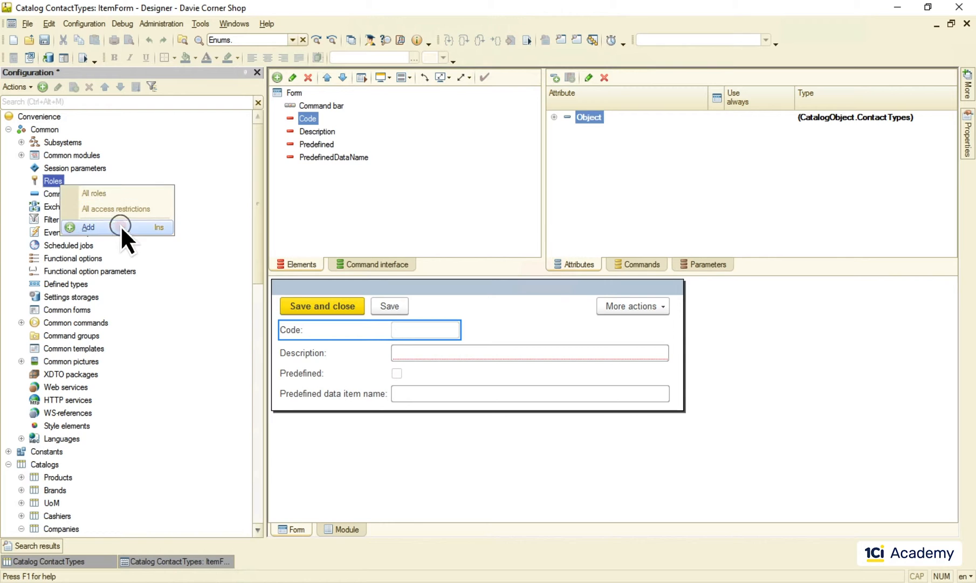
left_click(87, 227)
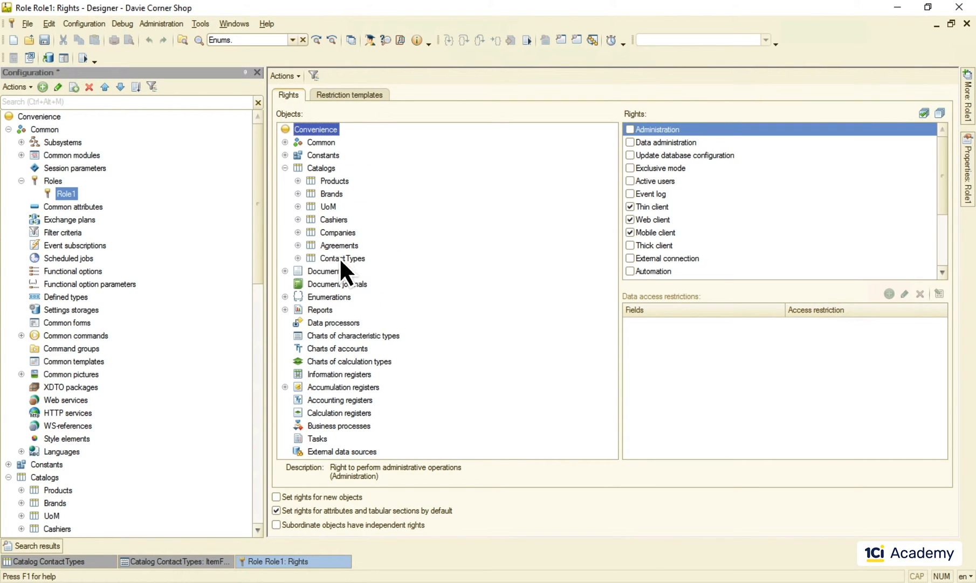
left_click(342, 258)
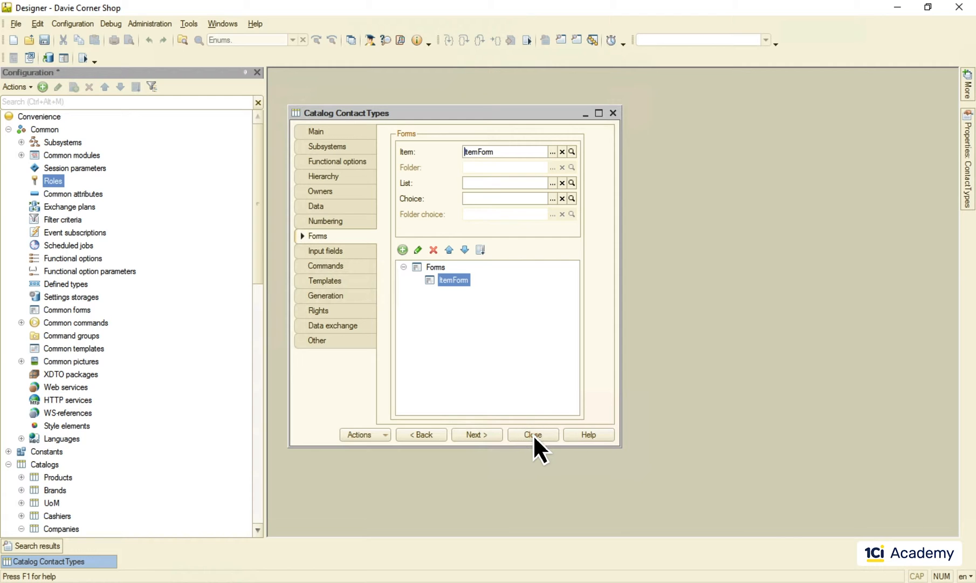
Step: Close the Contact types settings and create the Agreements item form via the wizard
left_click(532, 434)
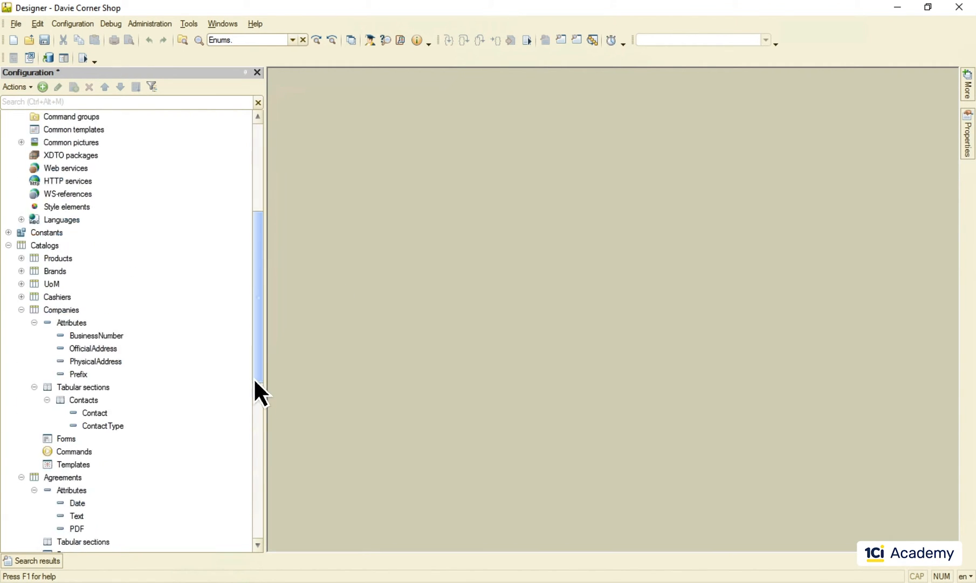
scroll("down", 3)
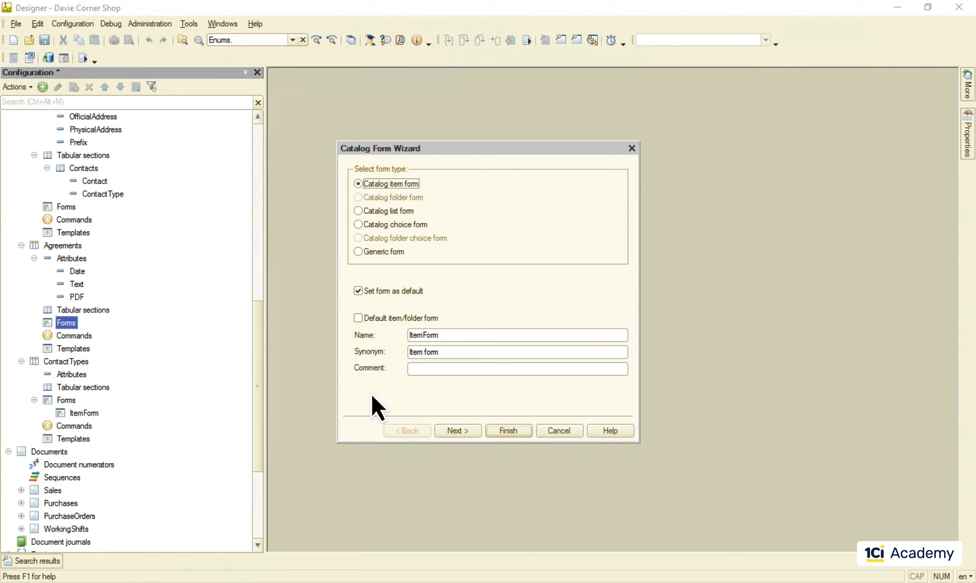
left_click(507, 431)
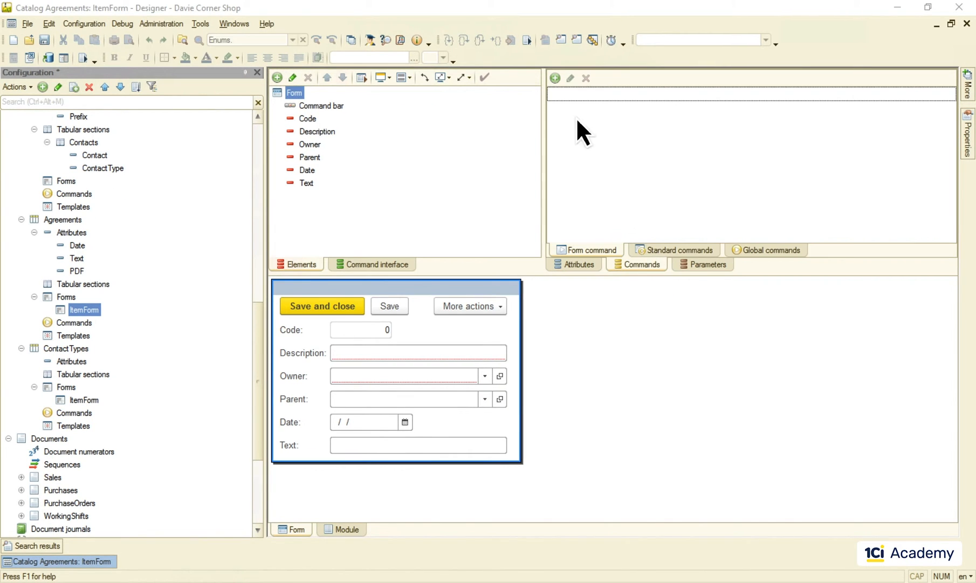
Step: Add a SendByEmail form command whose action is created on client with a procedure on server
left_click(554, 78)
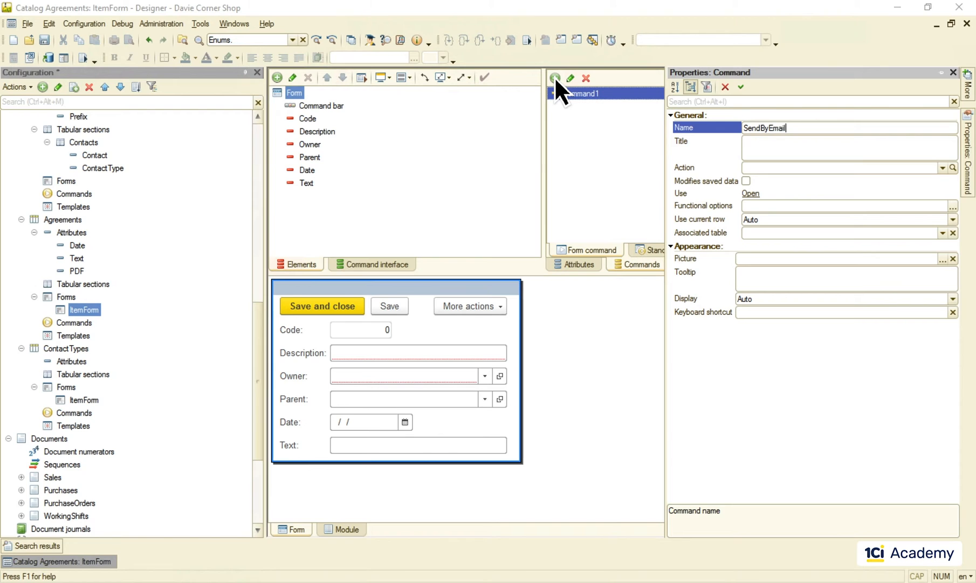
left_click(951, 167)
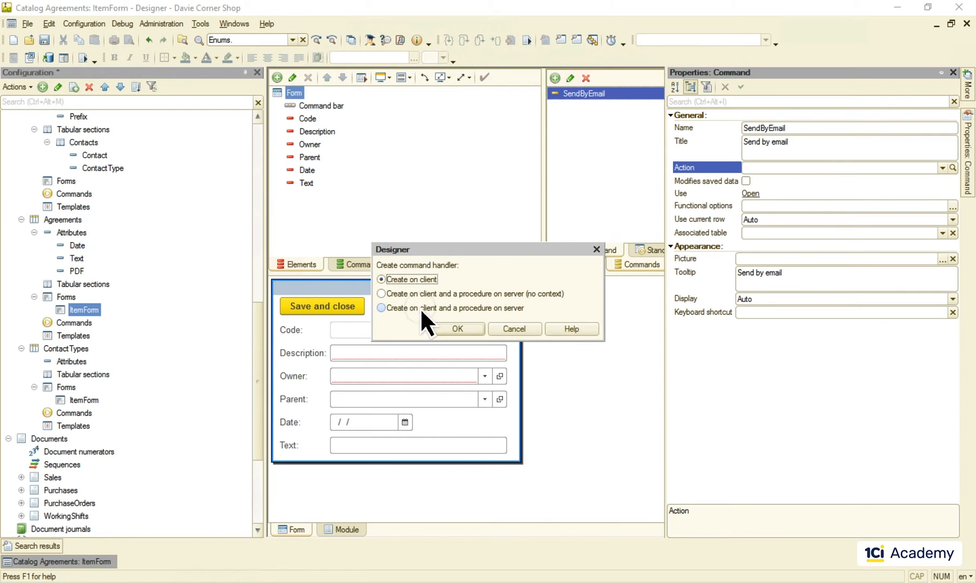
left_click(457, 329)
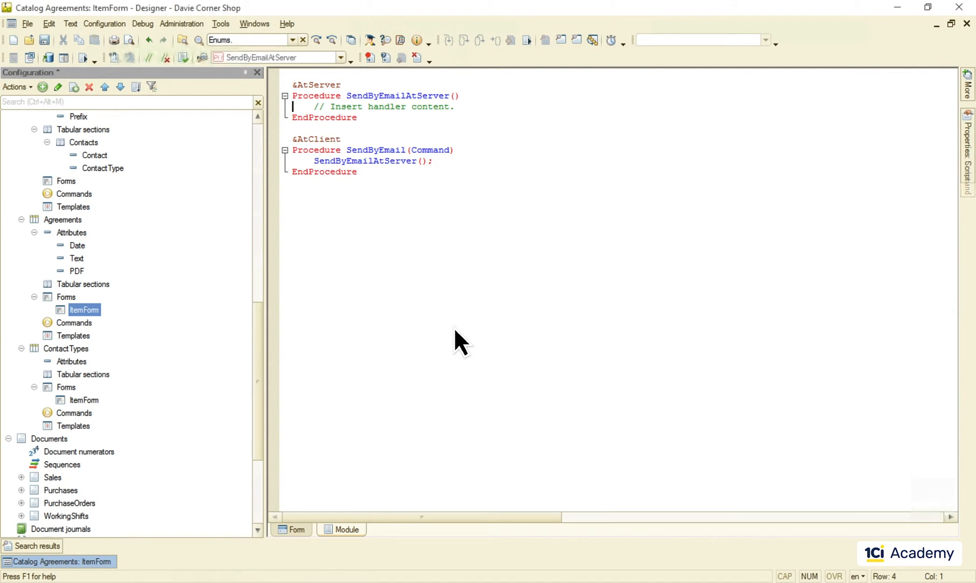
Step: Expand the form's Object attribute and its Owner down to the Contacts tabular section
left_click(296, 529)
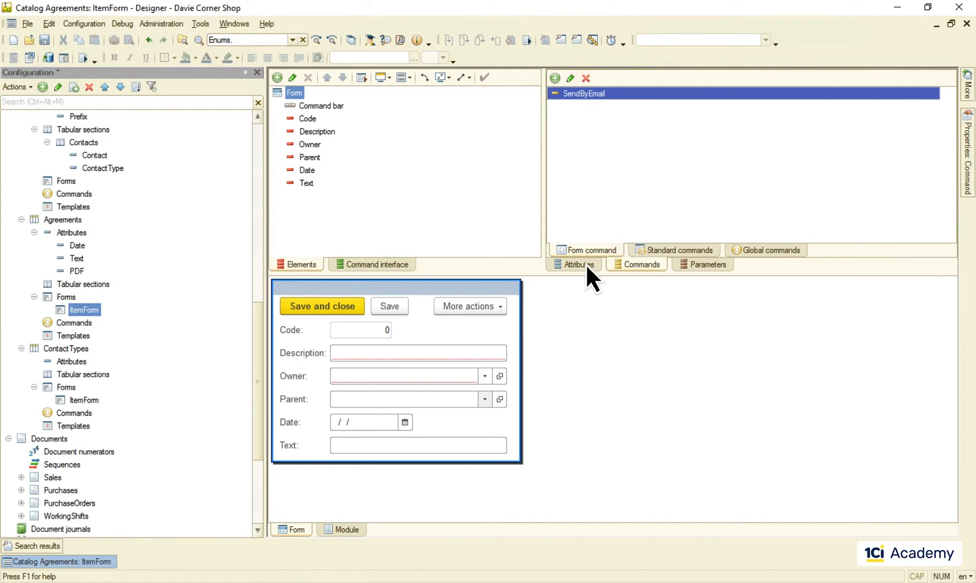
left_click(576, 265)
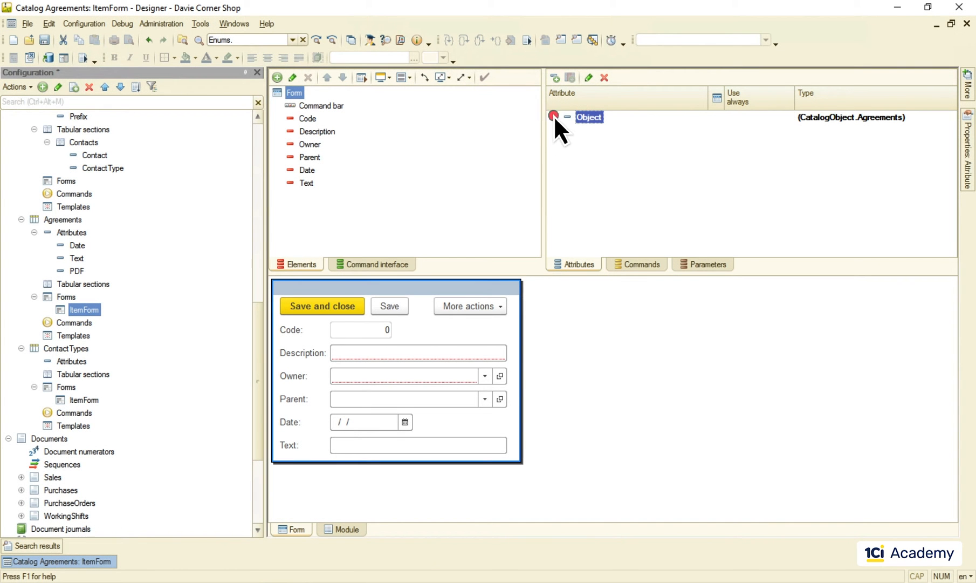
left_click(553, 117)
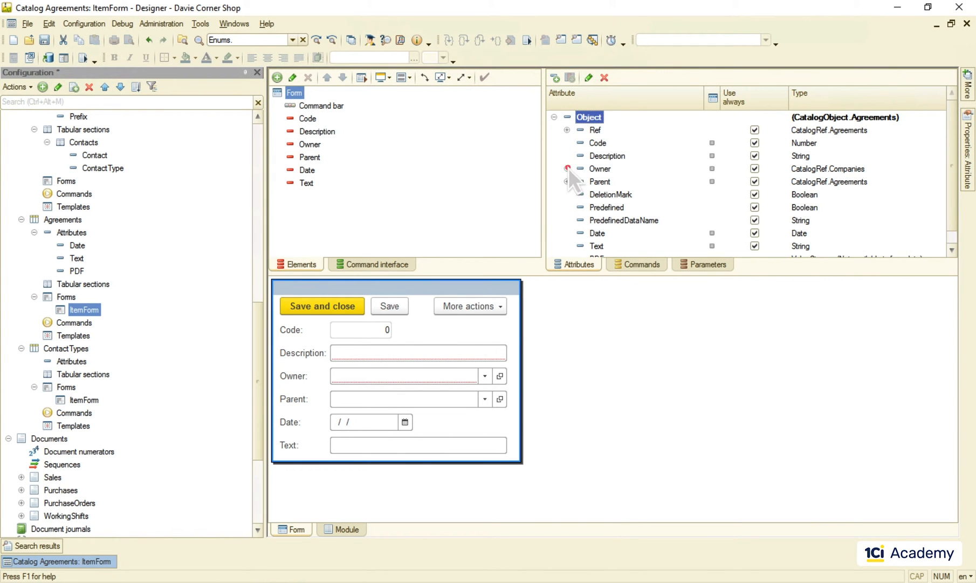
left_click(566, 168)
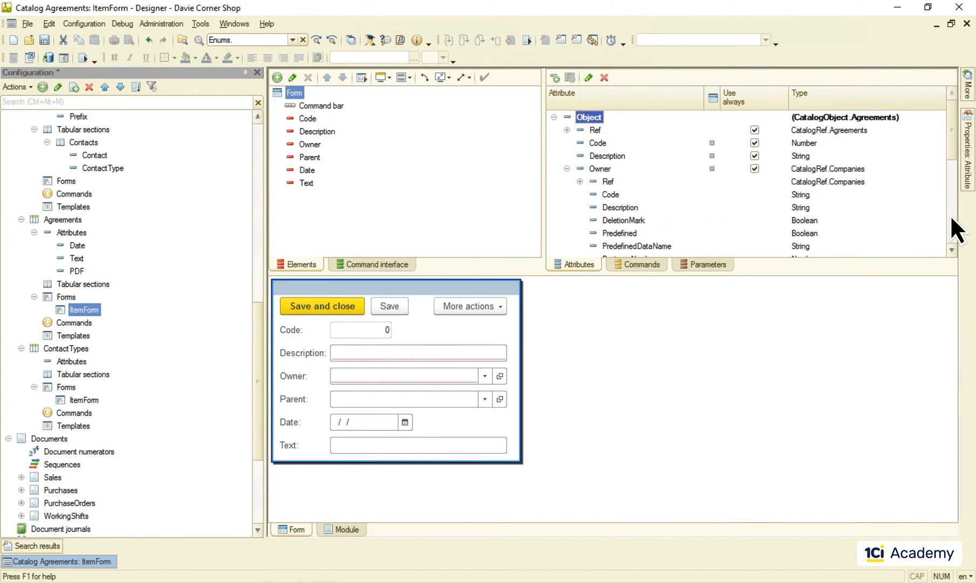
scroll("down", 3)
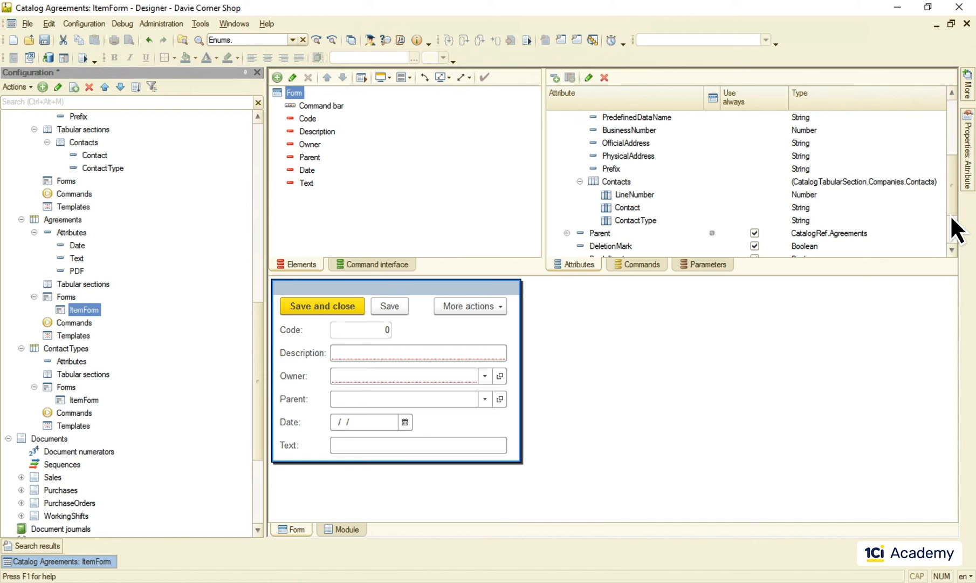
Step: In the module, write a For Each Contact In ThisForm.Object.Owner.Contacts loop
left_click(345, 529)
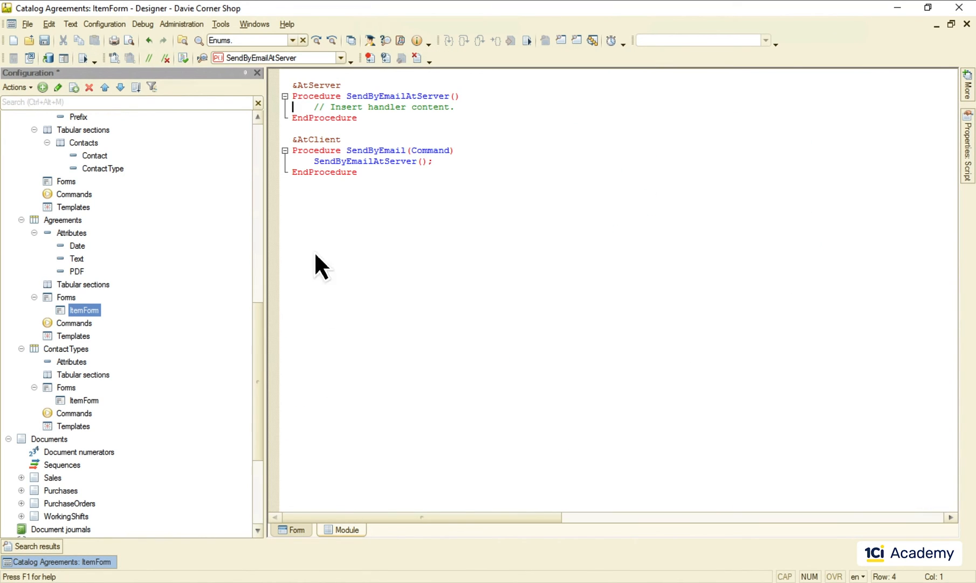
type("ThisForm.")
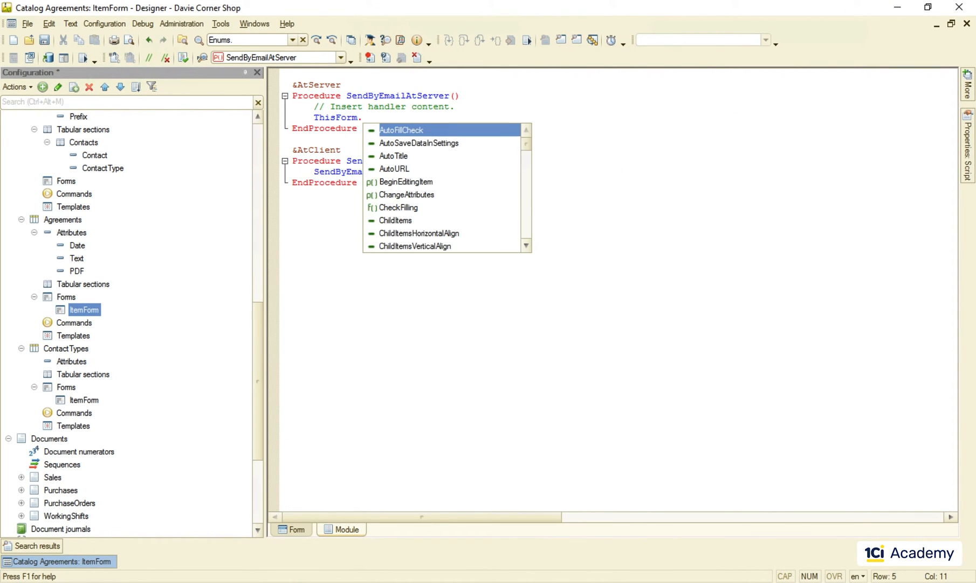
type("Object")
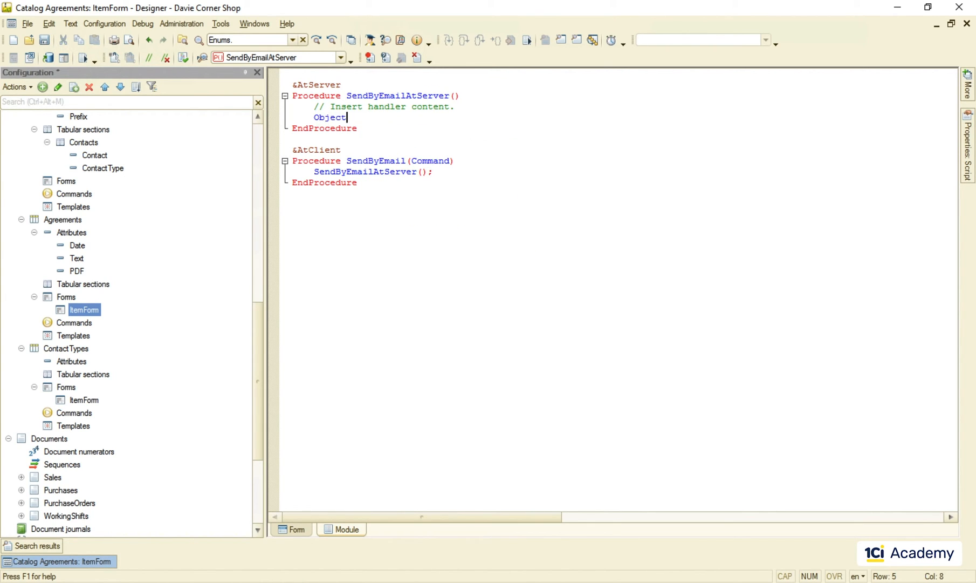
type(".Owner")
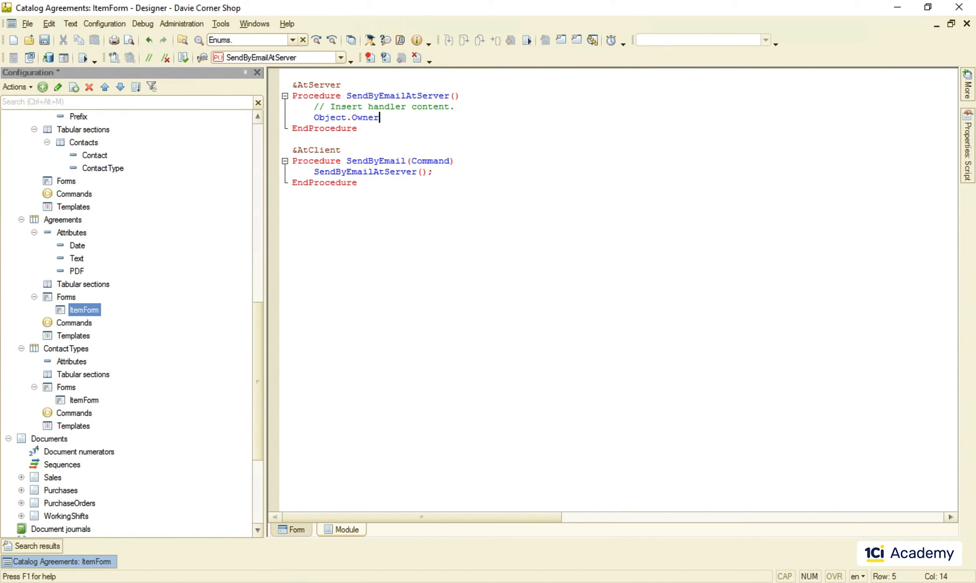
type(".Contacts")
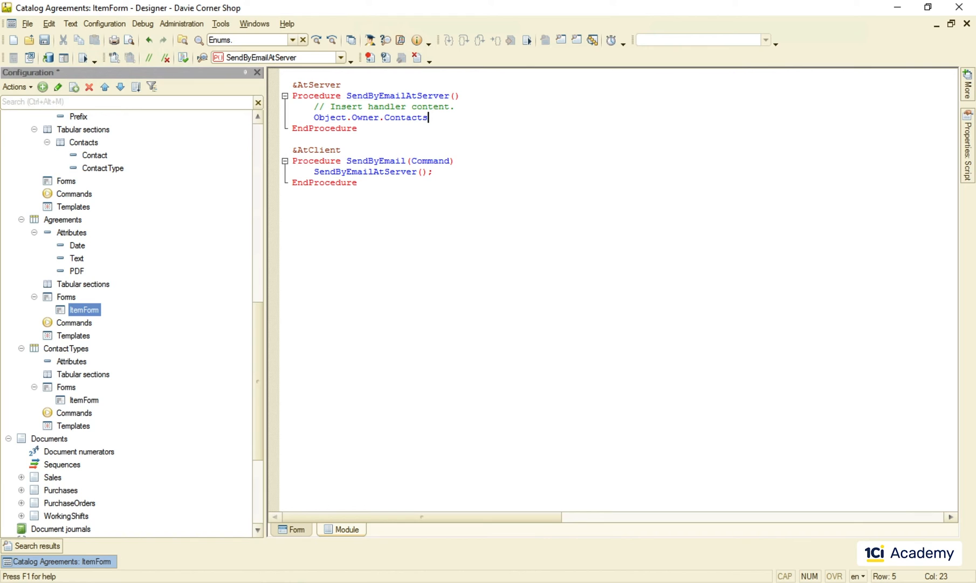
type("Fo")
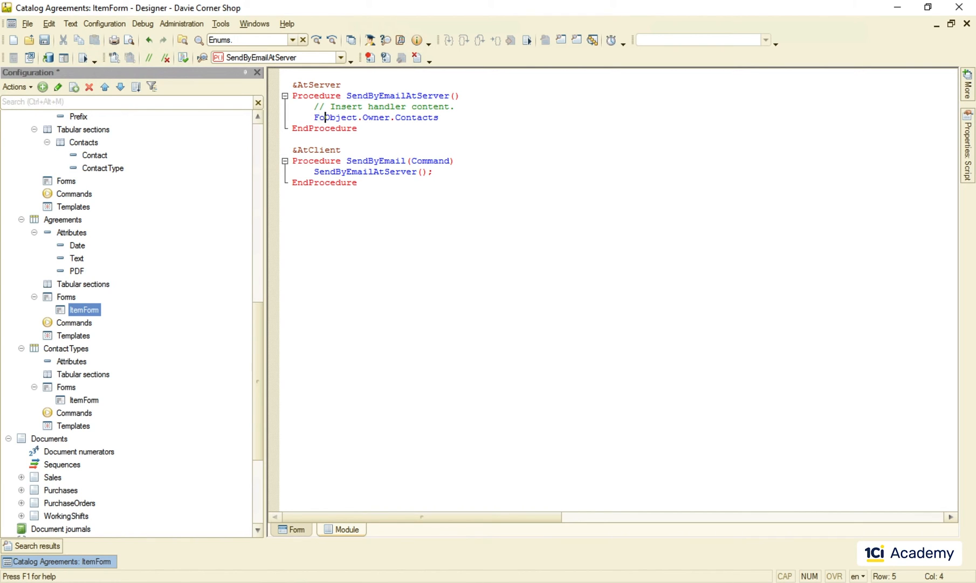
type("For Each Contact In")
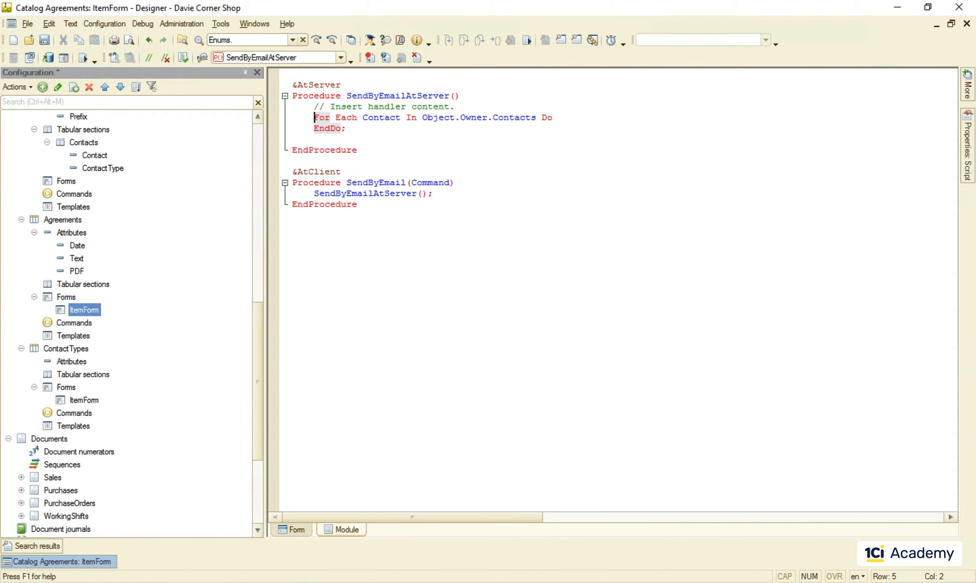
Step: Inside the loop, compare Contact.ContactType with Catalogs.ContactTypes.email and start a '// Send the' comment
type("If Cont")
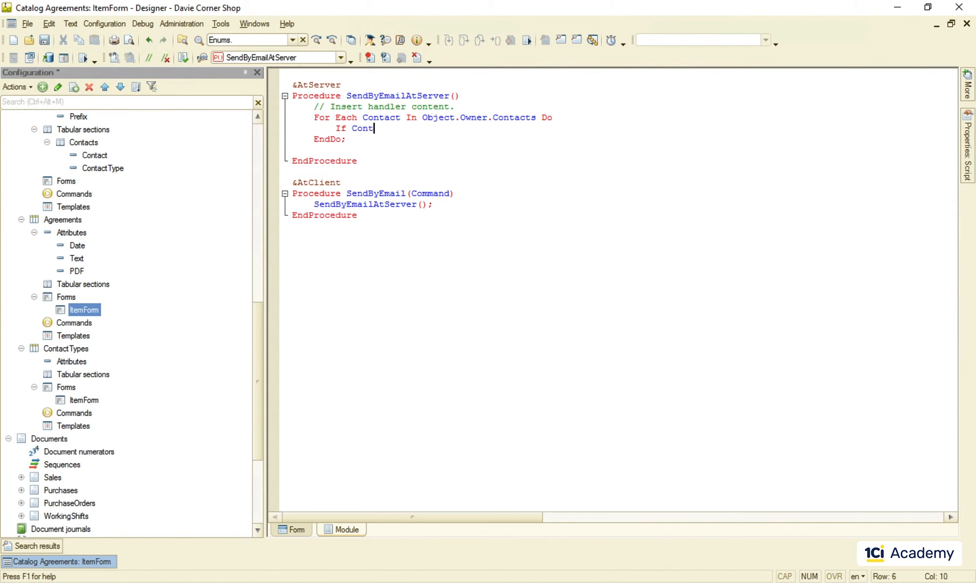
type("act.ContactType")
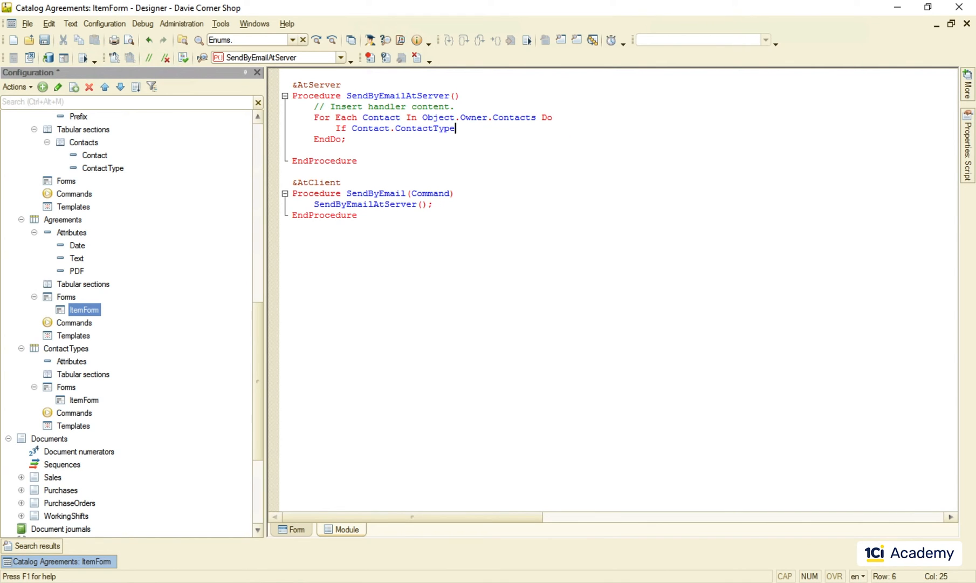
type("= Catalogs.ContactTypes.email Then")
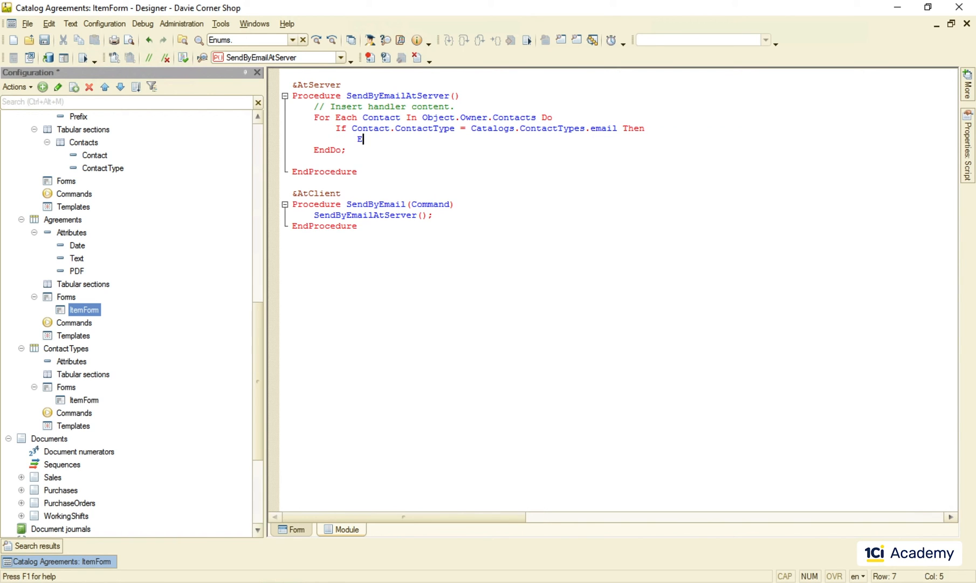
type("// Send the")
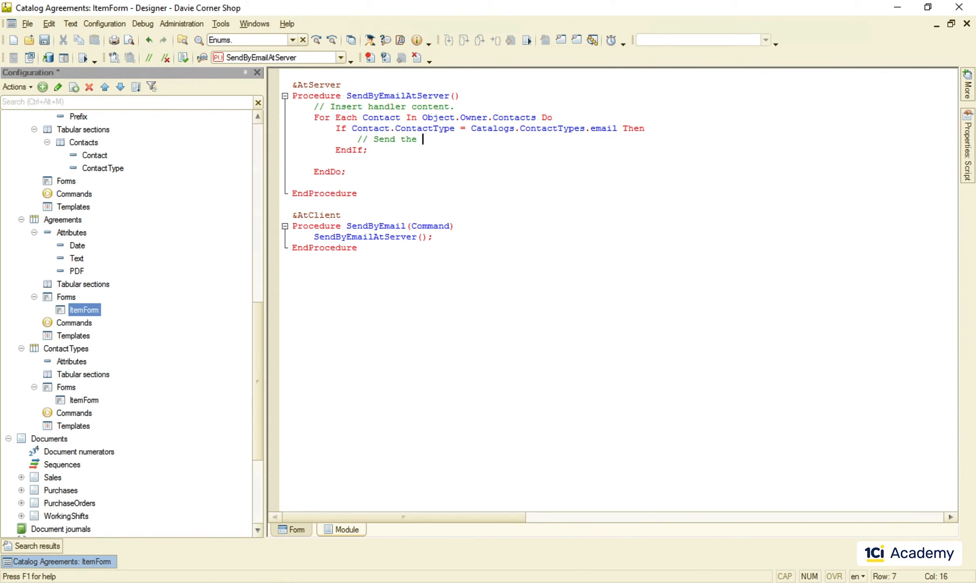